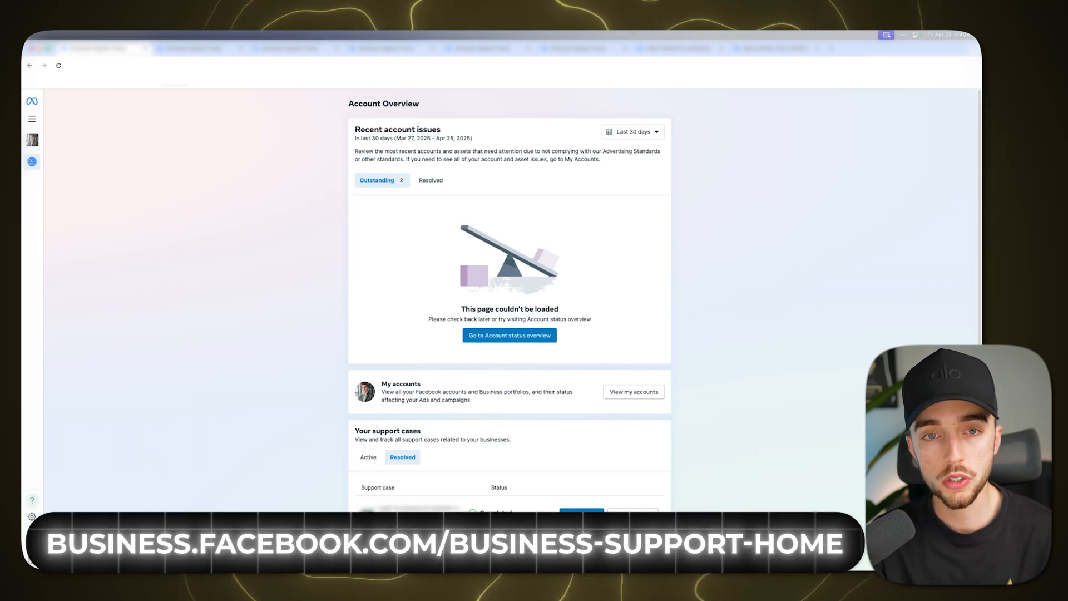
{"action": "mouse_move", "coordinate": [230, 204]}
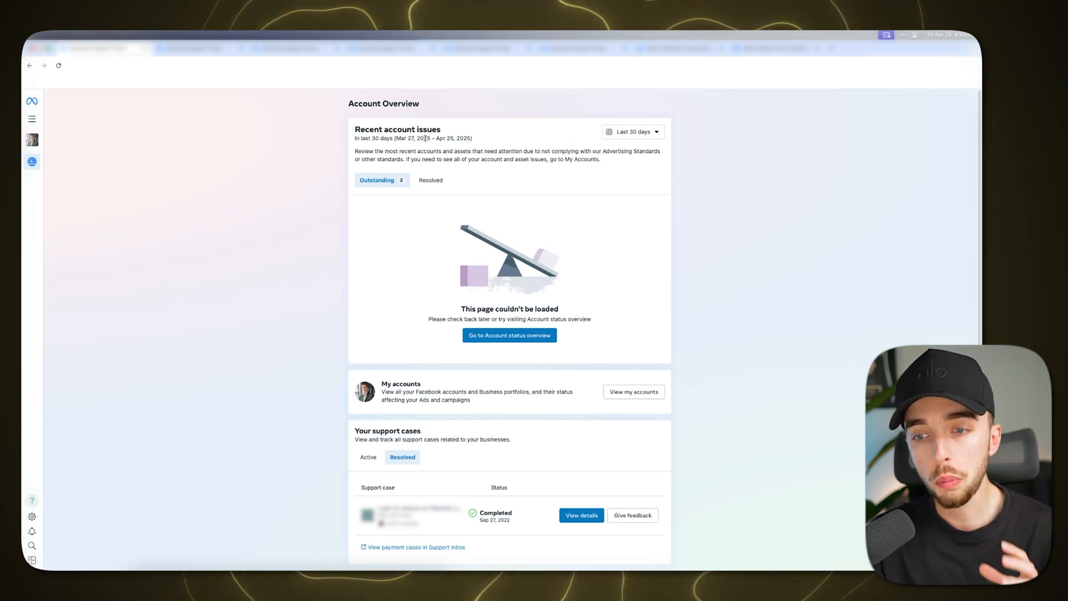
{"action": "mouse_move", "coordinate": [388, 197]}
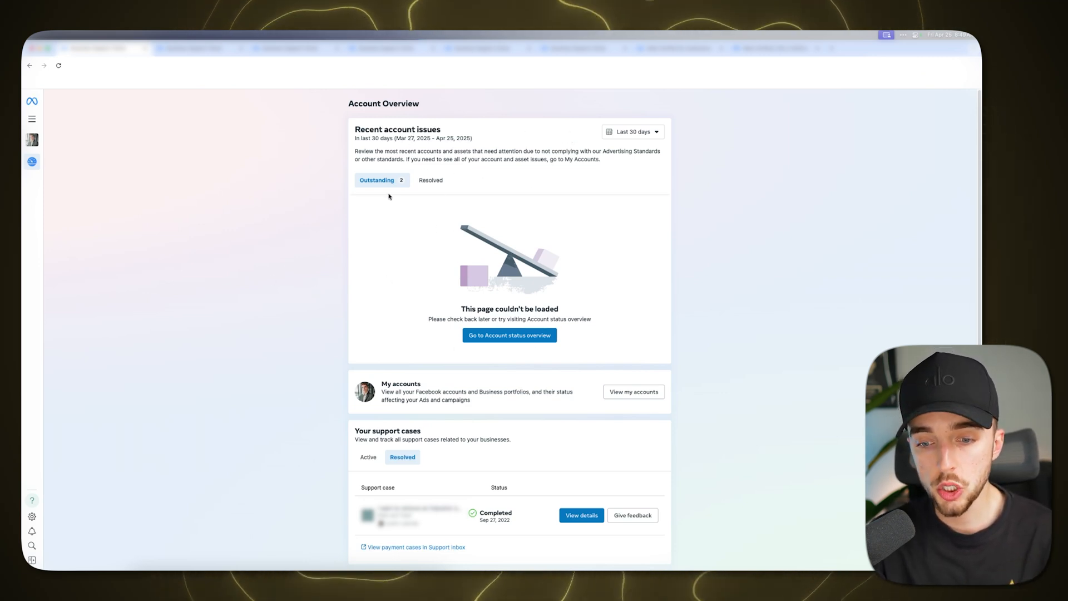
{"action": "mouse_move", "coordinate": [421, 206]}
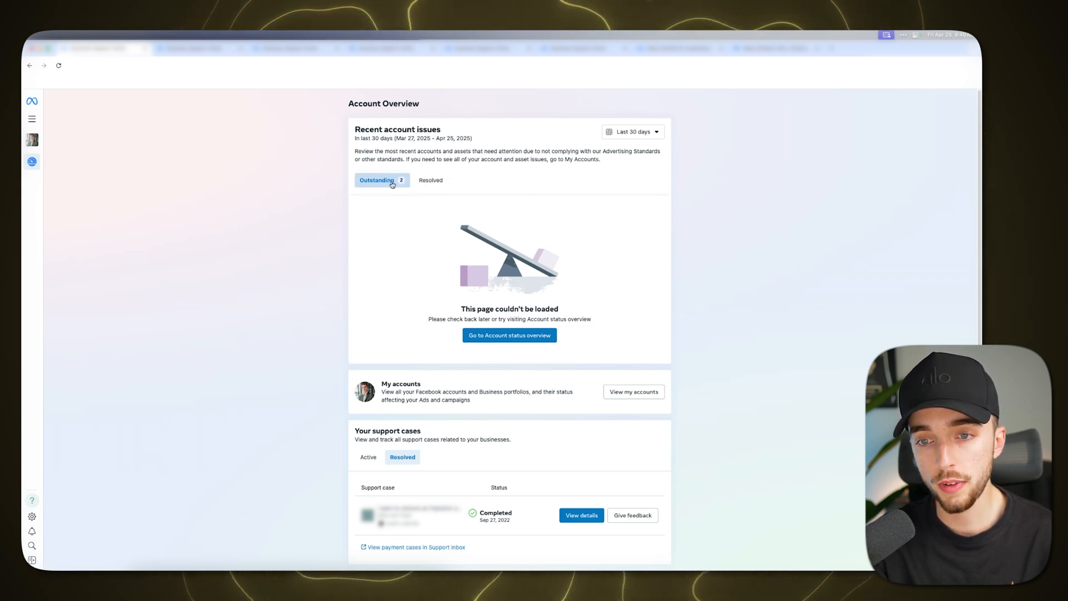
{"action": "mouse_move", "coordinate": [398, 216]}
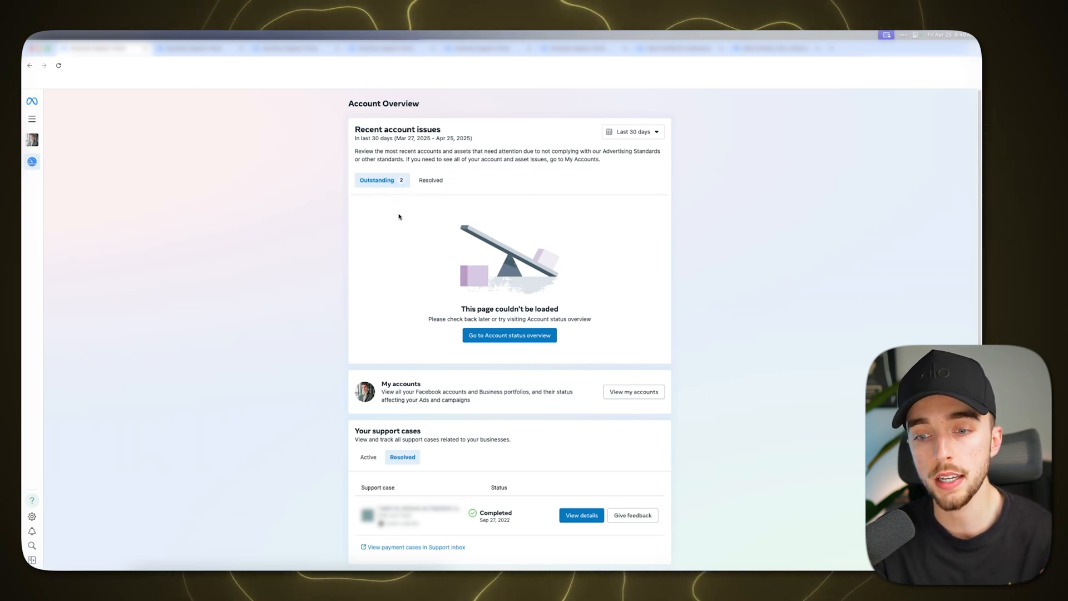
{"action": "mouse_move", "coordinate": [450, 213]}
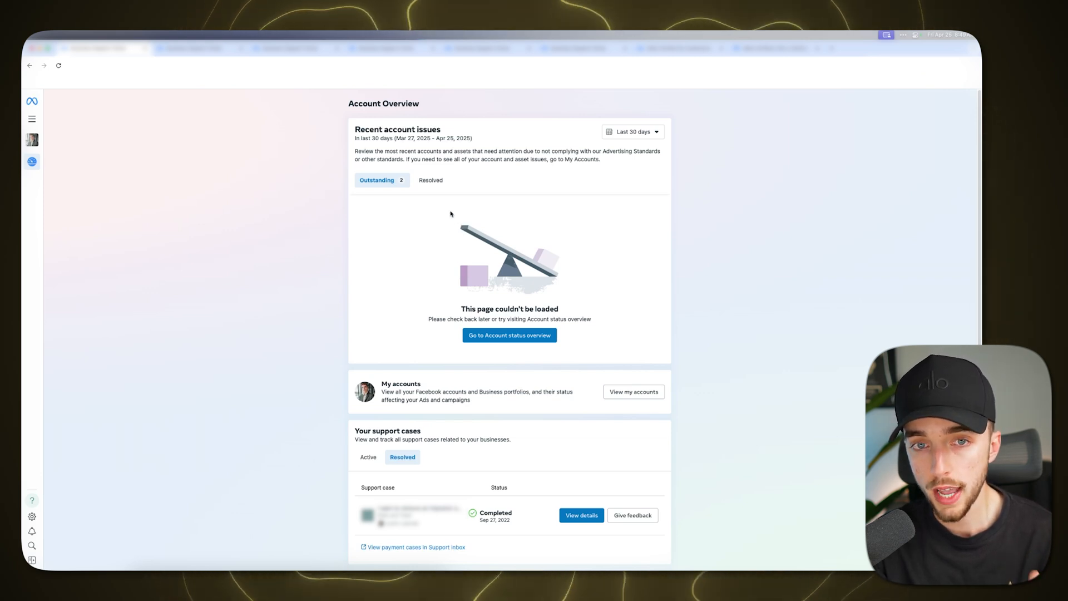
{"action": "mouse_move", "coordinate": [428, 217]}
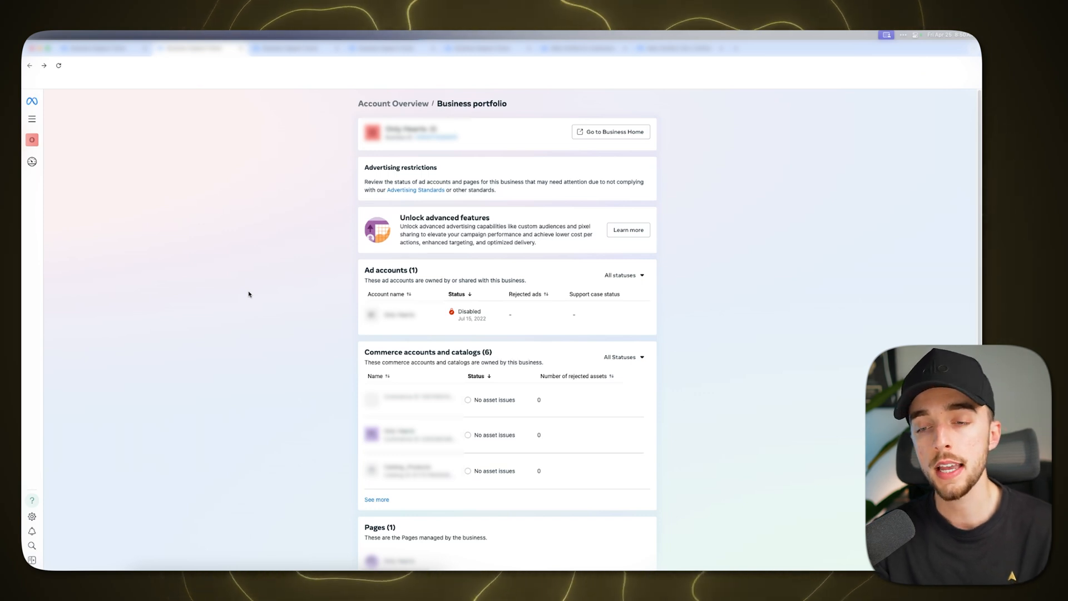
{"action": "mouse_move", "coordinate": [313, 304]}
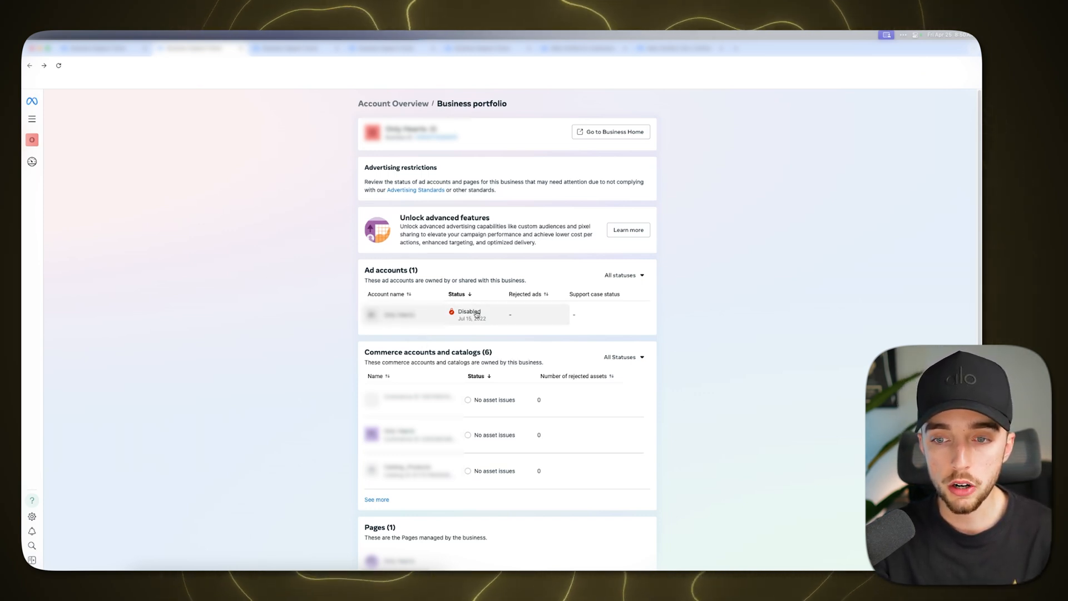
Step: Open the details page of the ad account marked Disabled in the Ad accounts table
{"action": "left_click", "coordinate": [468, 314]}
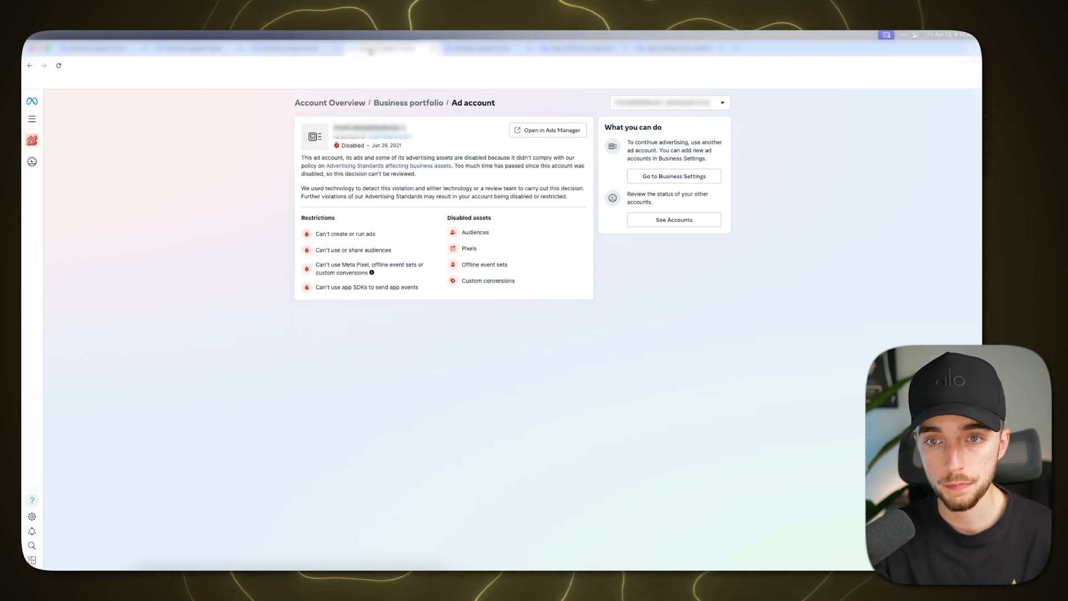
{"action": "mouse_move", "coordinate": [533, 217]}
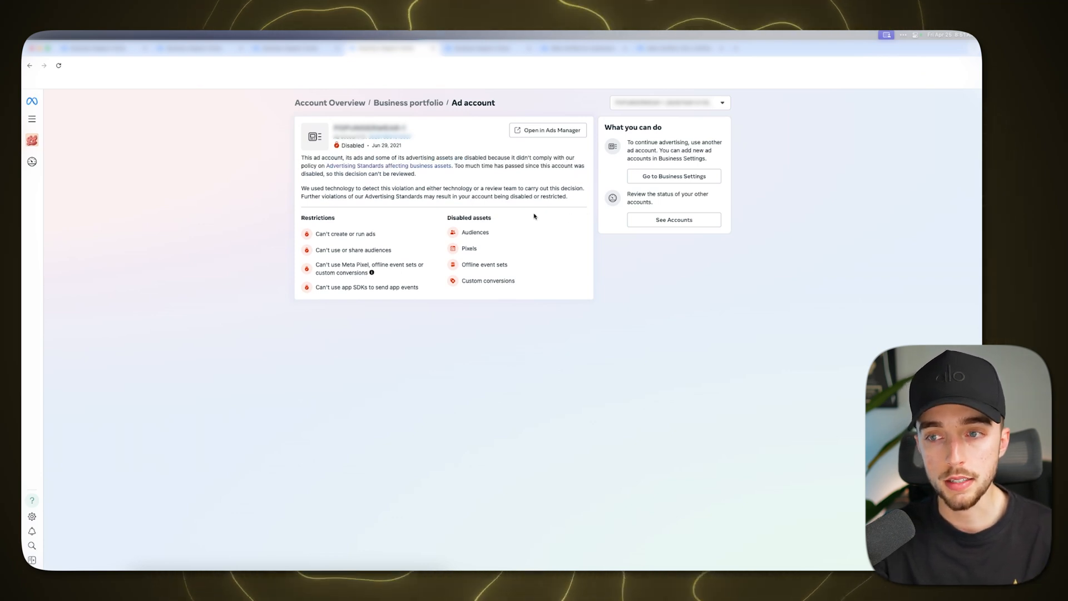
Step: Switch to the second ad account, permanently disabled after a final review, via the asset dropdown
{"action": "left_click", "coordinate": [367, 128]}
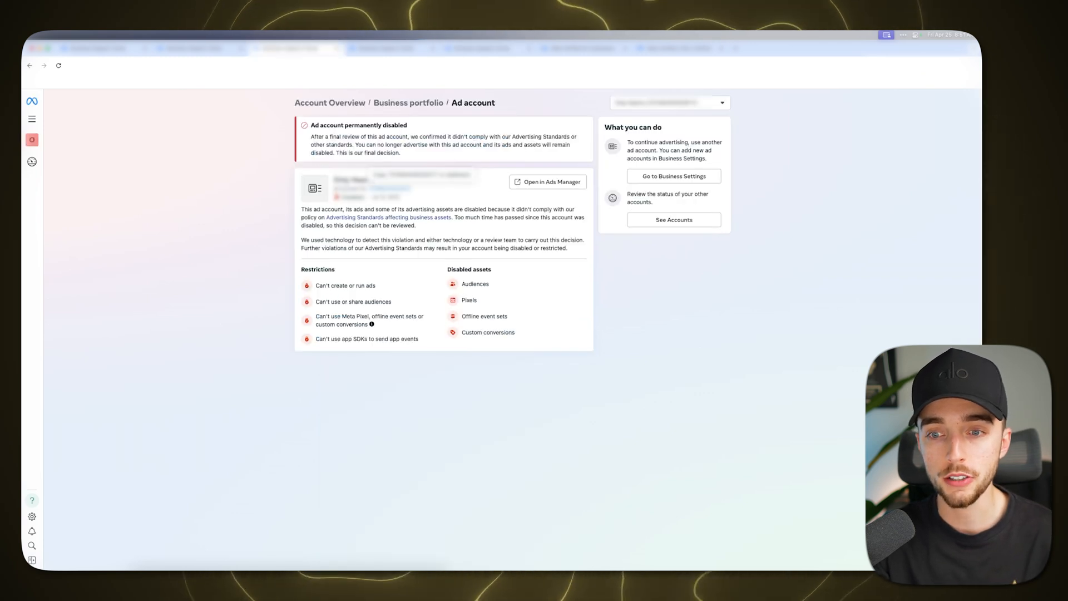
Step: Read the 'We restricted your ad account' page, including What this means and Why this happened
{"action": "left_click", "coordinate": [408, 103]}
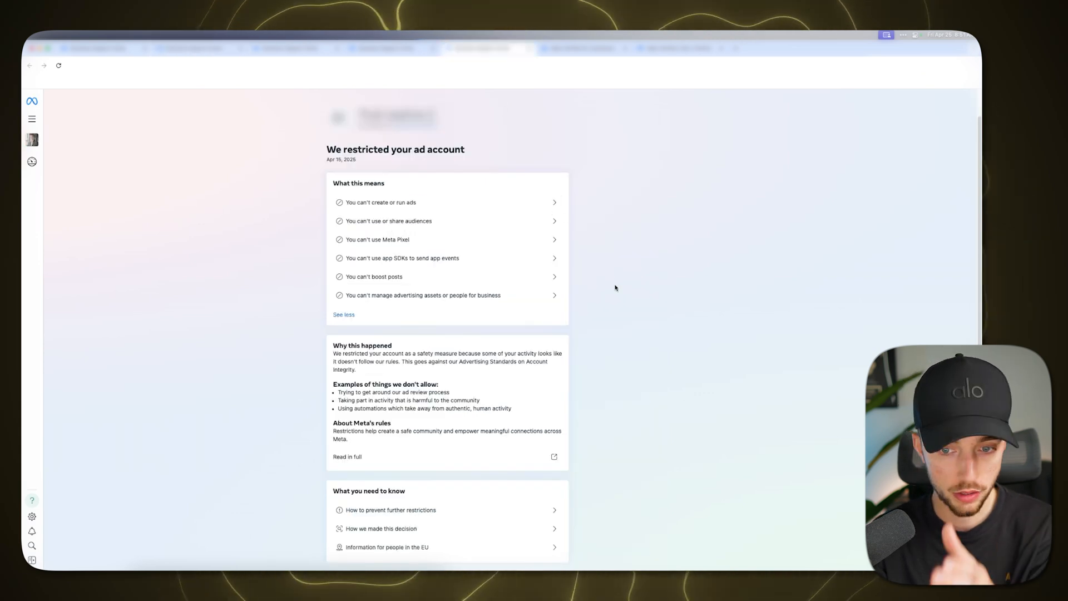
{"action": "mouse_move", "coordinate": [618, 303]}
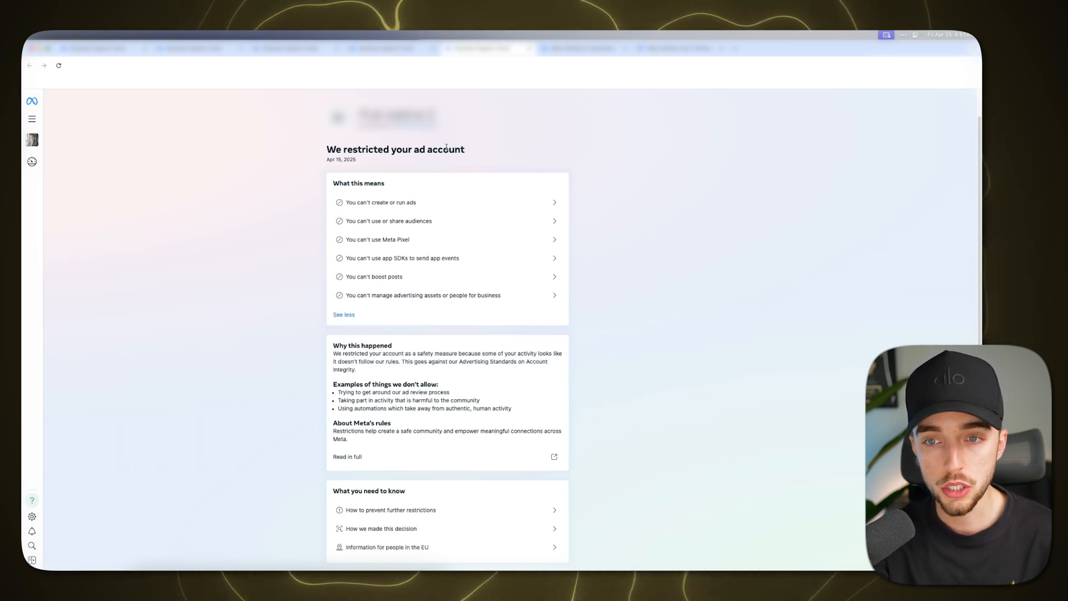
{"action": "mouse_move", "coordinate": [460, 164]}
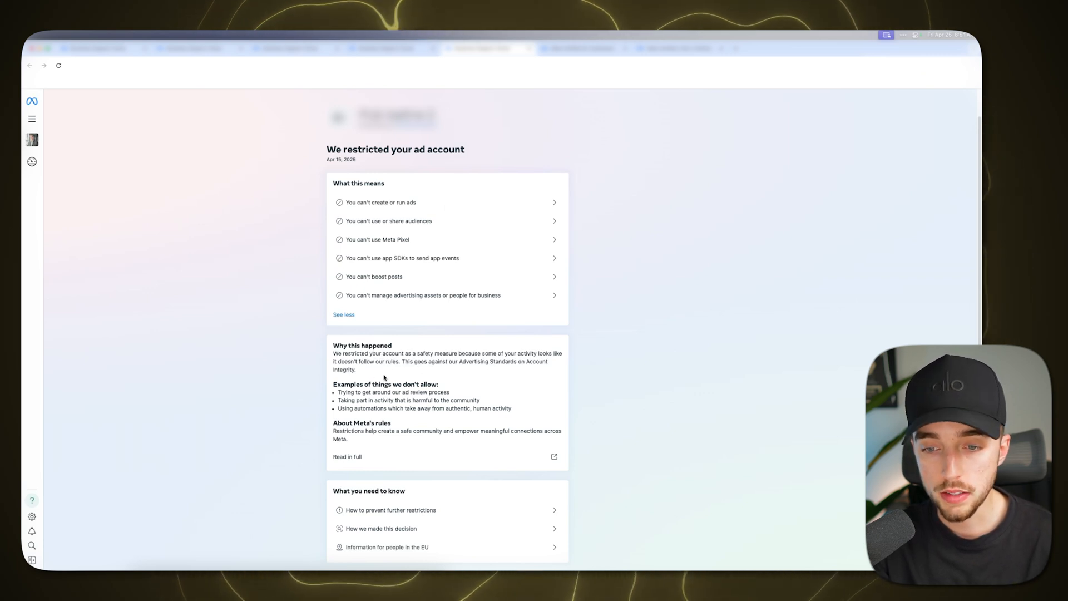
{"action": "mouse_move", "coordinate": [388, 518]}
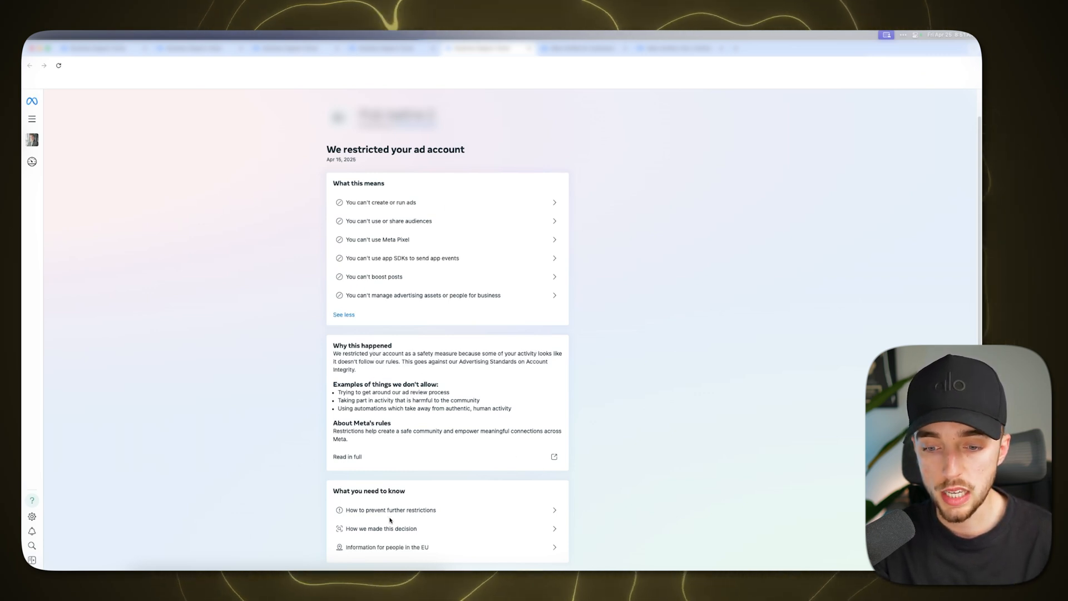
{"action": "scroll", "scroll_direction": "up", "scroll_amount": 3}
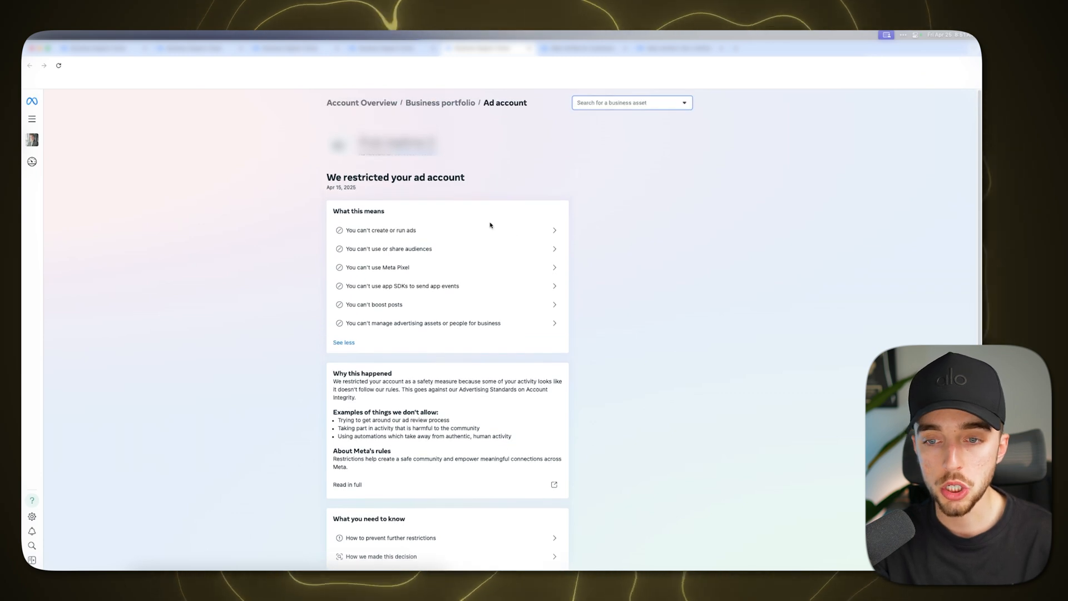
{"action": "scroll", "scroll_direction": "down", "scroll_amount": 3}
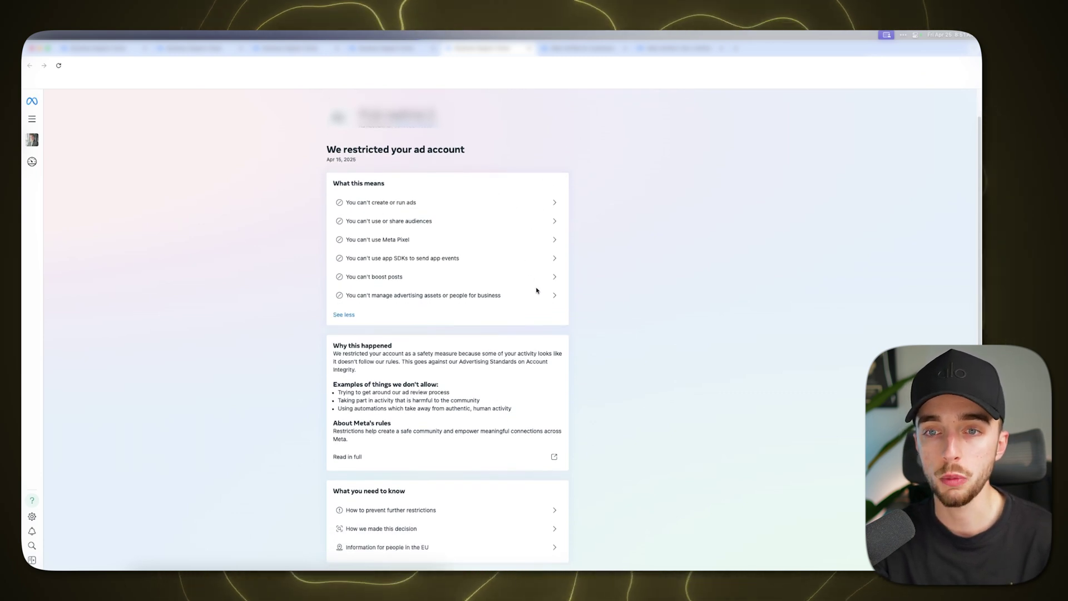
{"action": "mouse_move", "coordinate": [534, 311]}
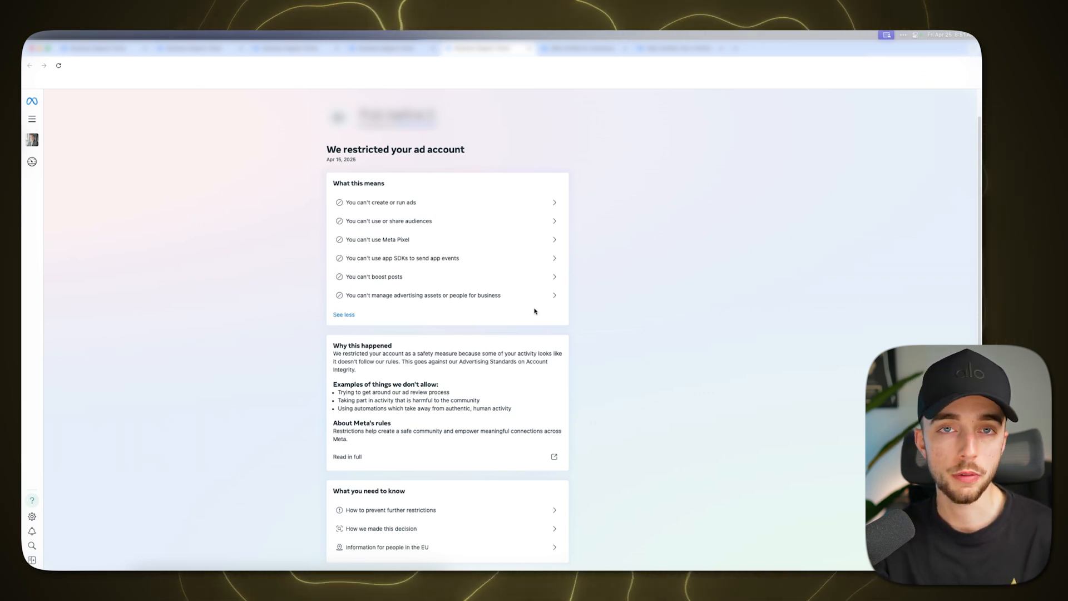
{"action": "scroll", "scroll_direction": "up", "scroll_amount": 3}
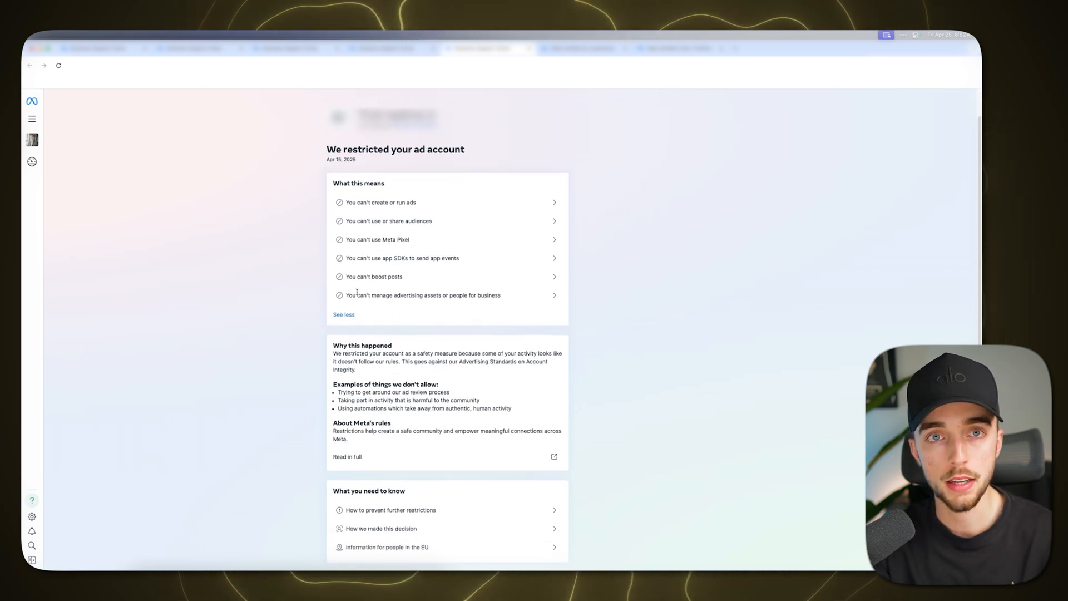
{"action": "mouse_move", "coordinate": [284, 228]}
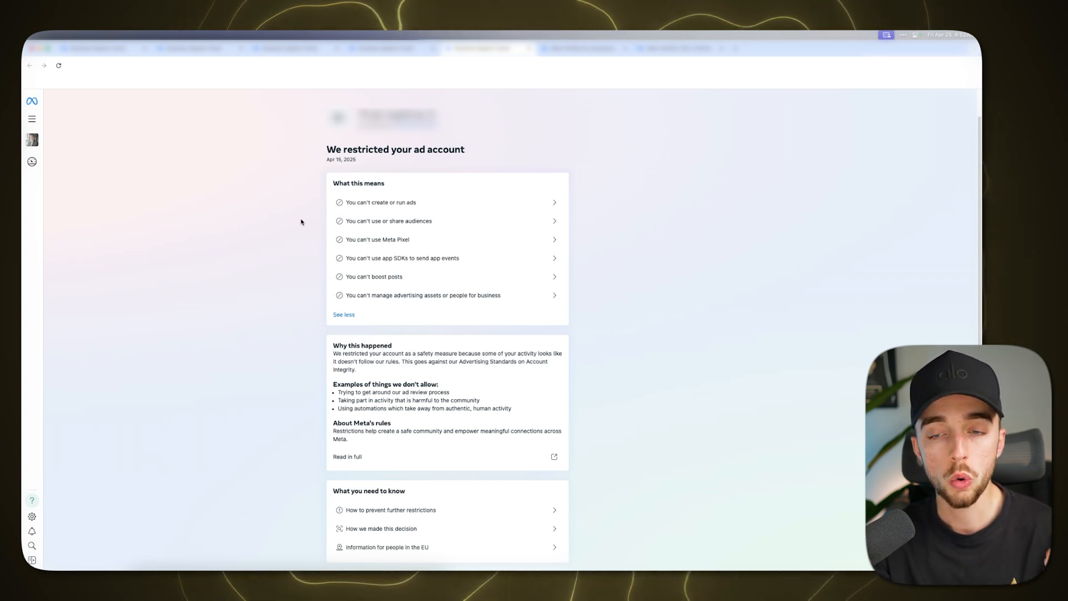
{"action": "mouse_move", "coordinate": [278, 234]}
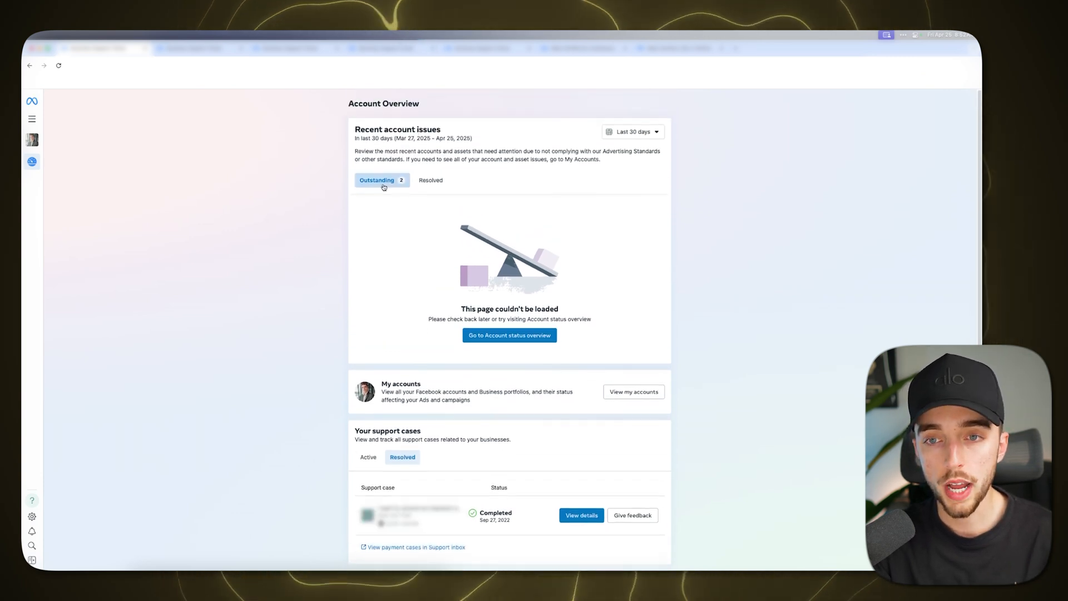
Step: Start an email support request about the rejected ad from the Help panel, with an empty message
{"action": "scroll", "scroll_direction": "down", "scroll_amount": 3}
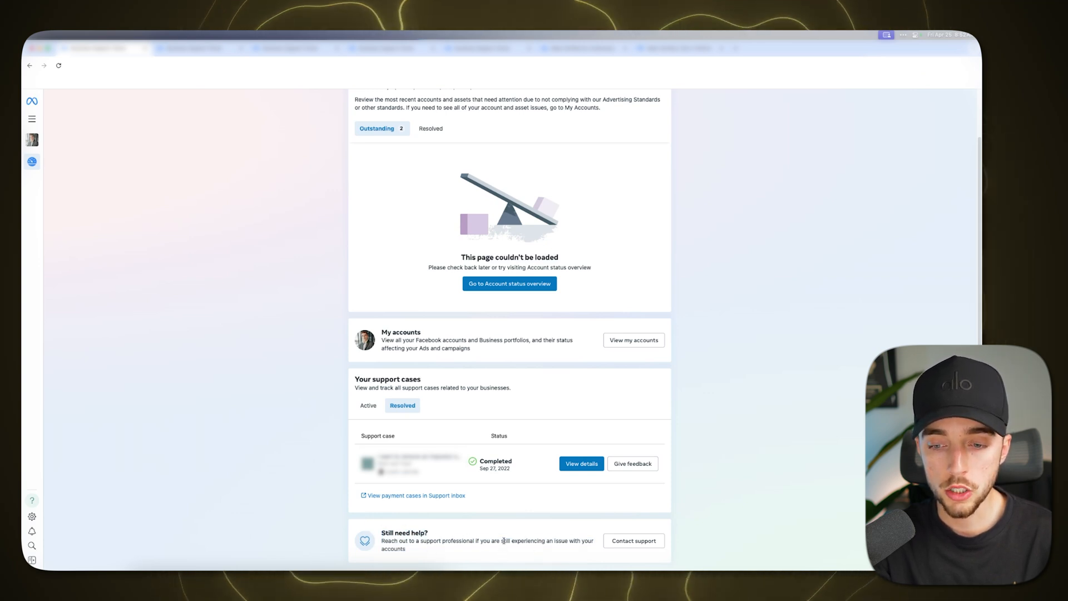
{"action": "mouse_move", "coordinate": [632, 540]}
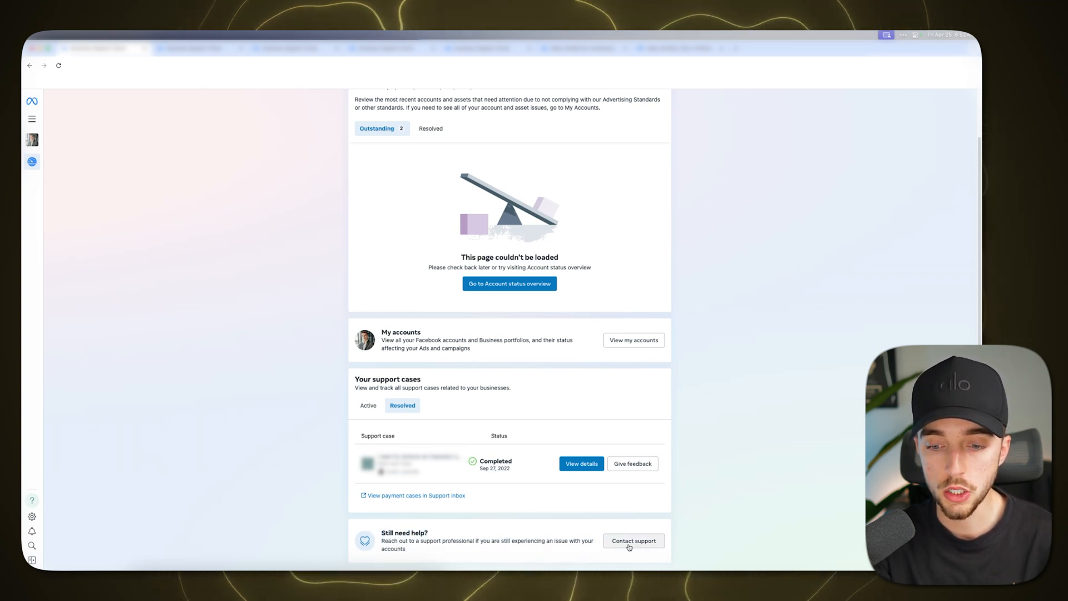
{"action": "left_click", "coordinate": [633, 540]}
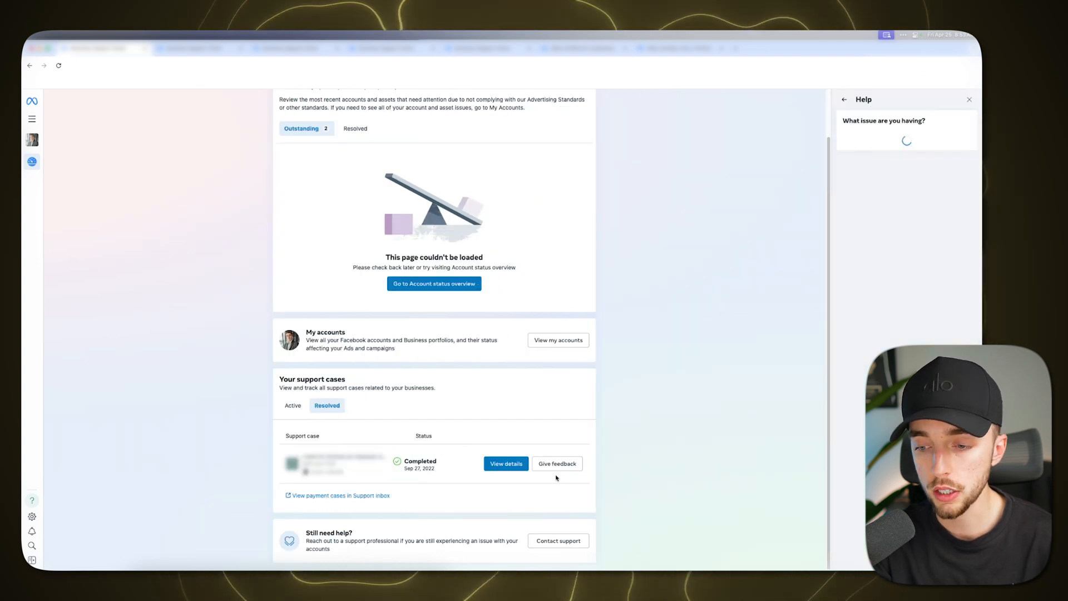
{"action": "mouse_move", "coordinate": [795, 305]}
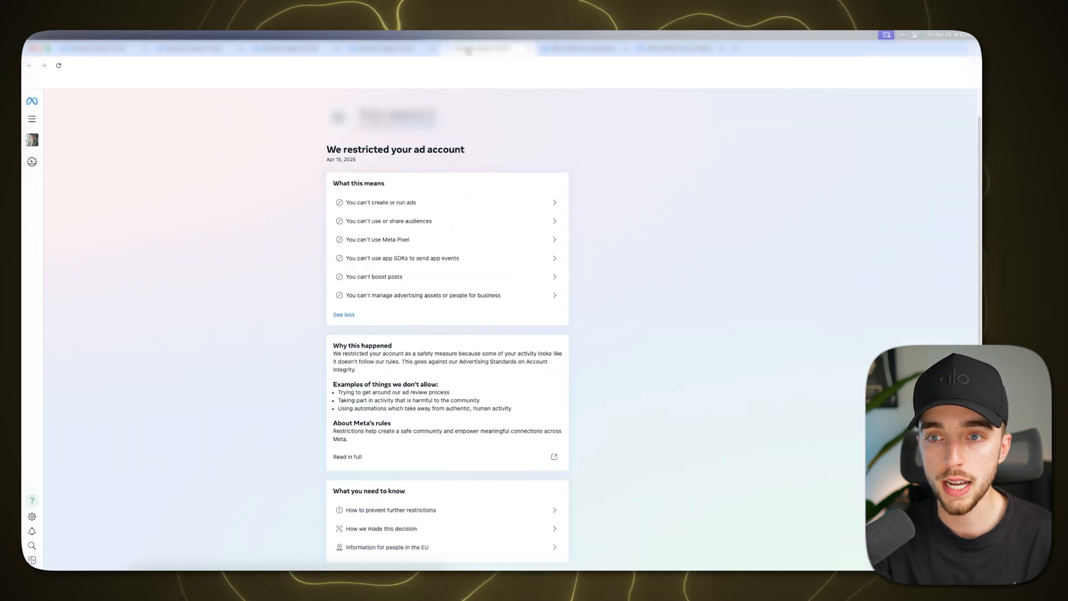
{"action": "scroll", "scroll_direction": "up", "scroll_amount": 3}
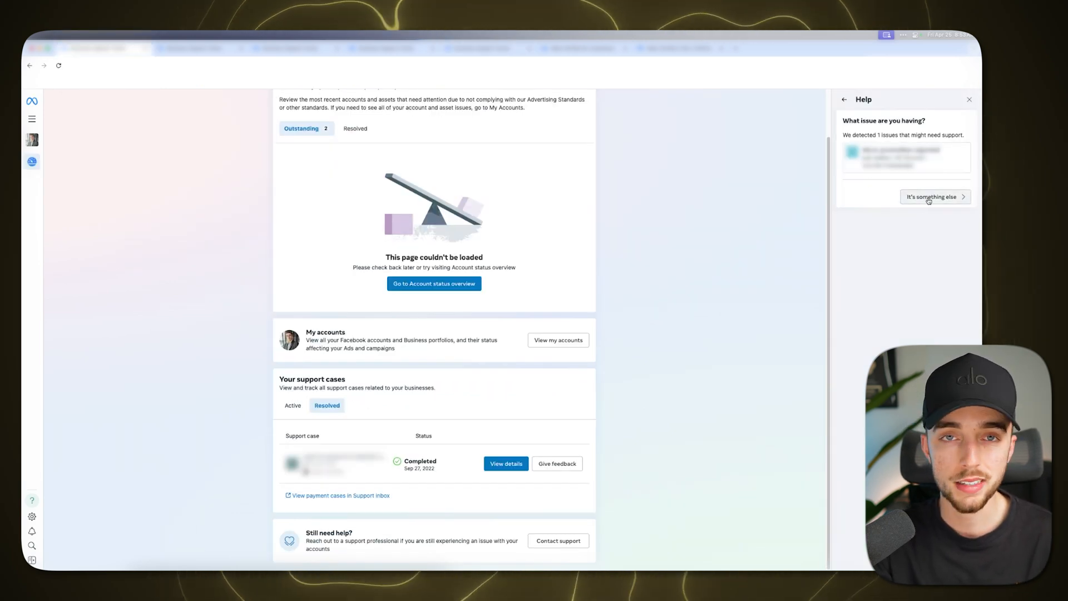
{"action": "left_click", "coordinate": [932, 197]}
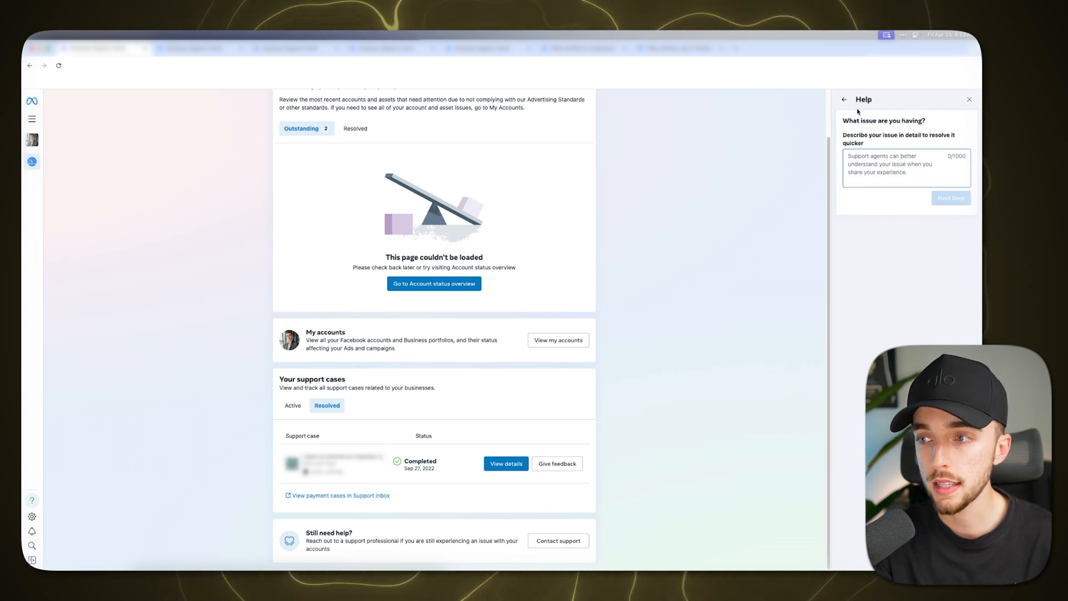
{"action": "left_click", "coordinate": [968, 99]}
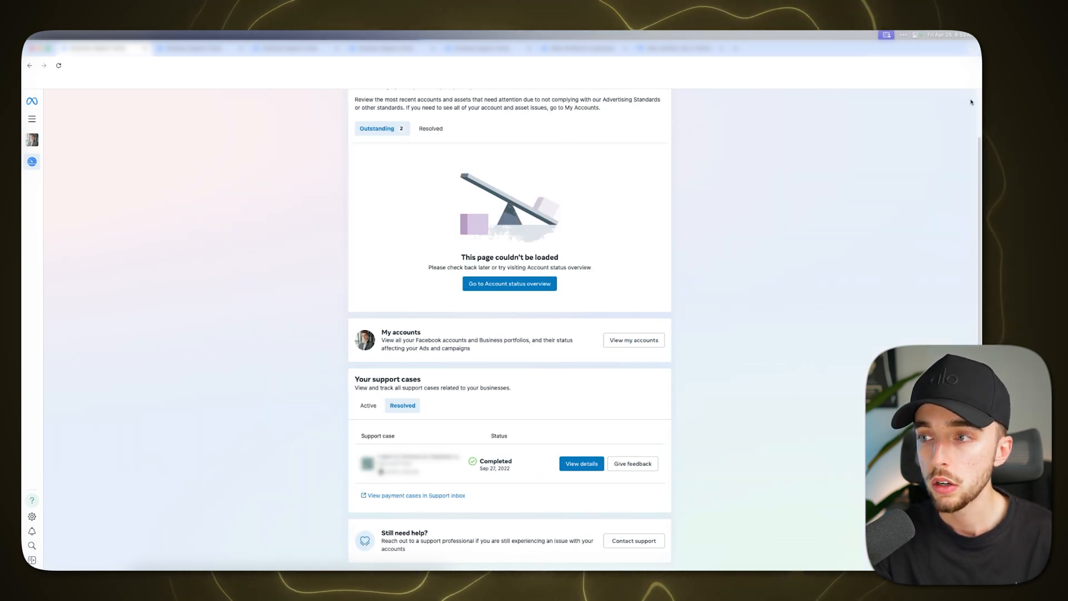
{"action": "left_click", "coordinate": [31, 499]}
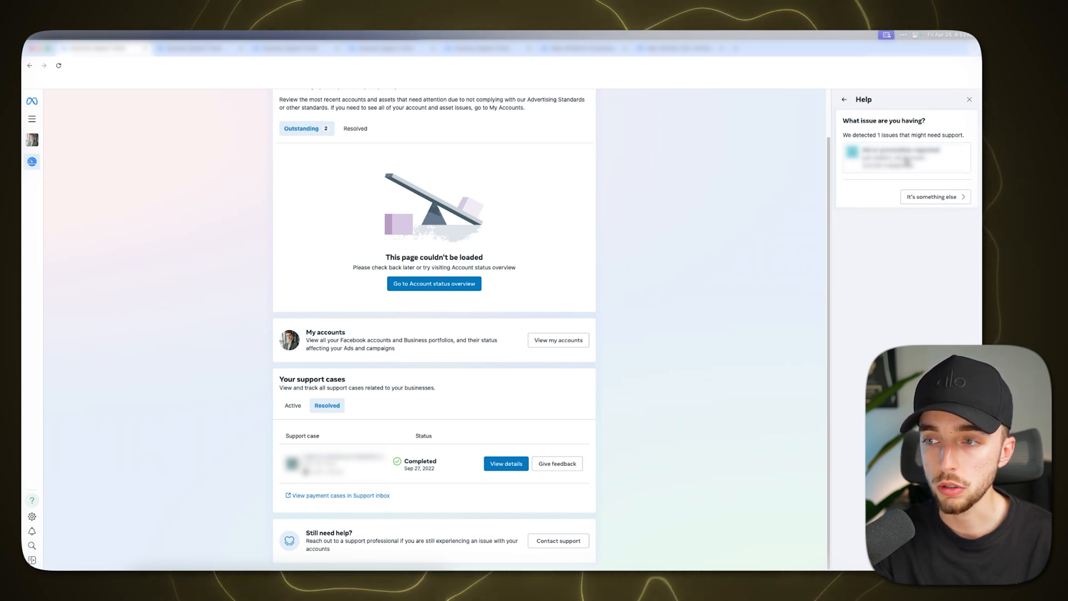
{"action": "left_click", "coordinate": [905, 157]}
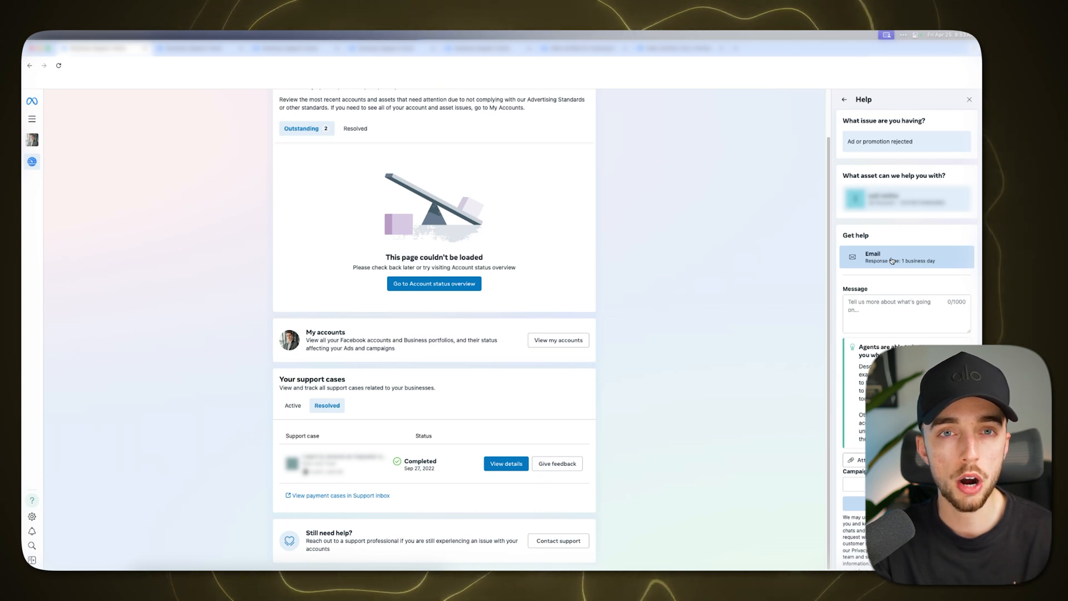
{"action": "mouse_move", "coordinate": [123, 291]}
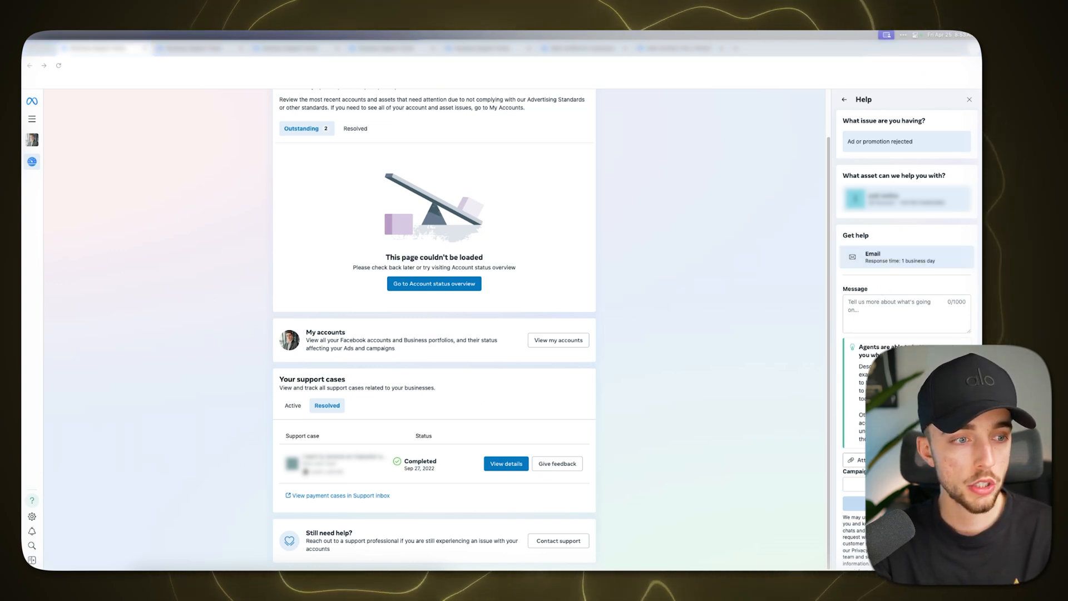
{"action": "left_click", "coordinate": [904, 310]}
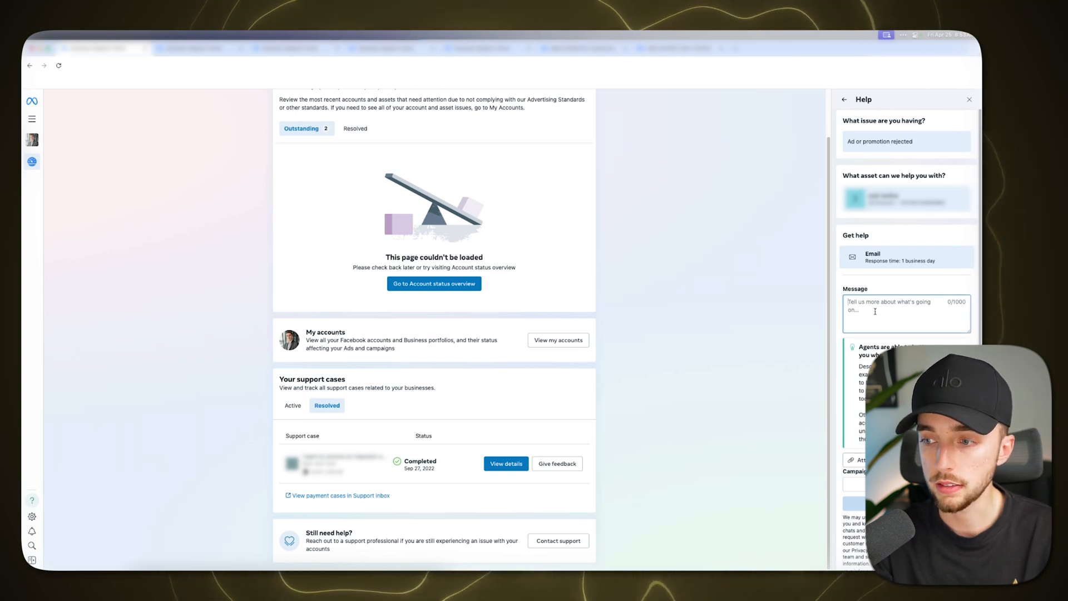
Step: Write the appeal starting 'Hello Facebook team', apologizing and promising policy compliance
{"action": "type", "text": "Hello Facebook team, I understand my Facebook ad account is currently blocked from carrying out advertising"}
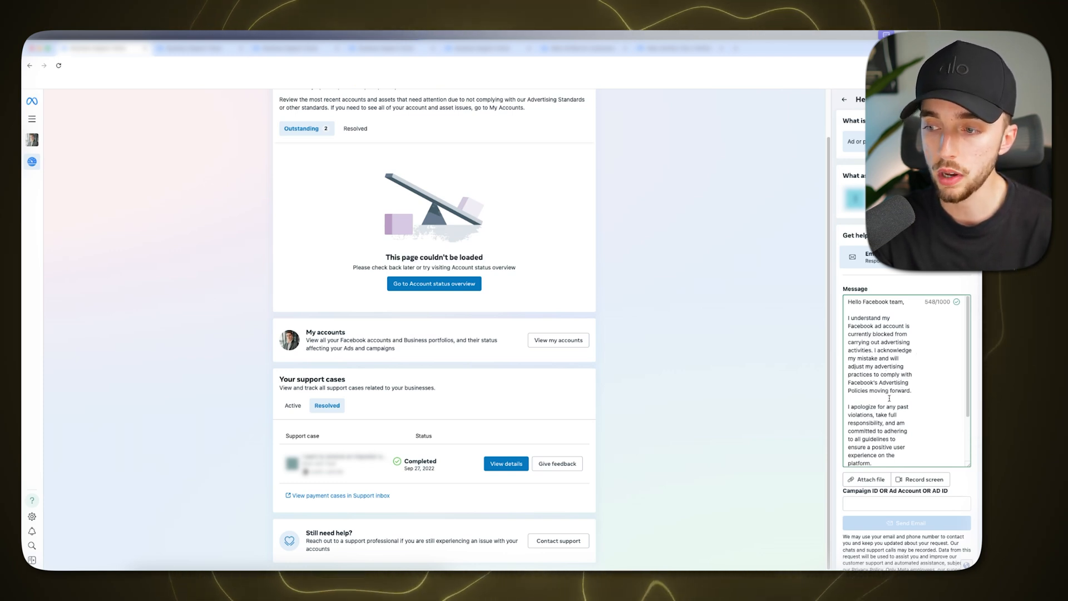
{"action": "scroll", "scroll_direction": "down", "scroll_amount": 3}
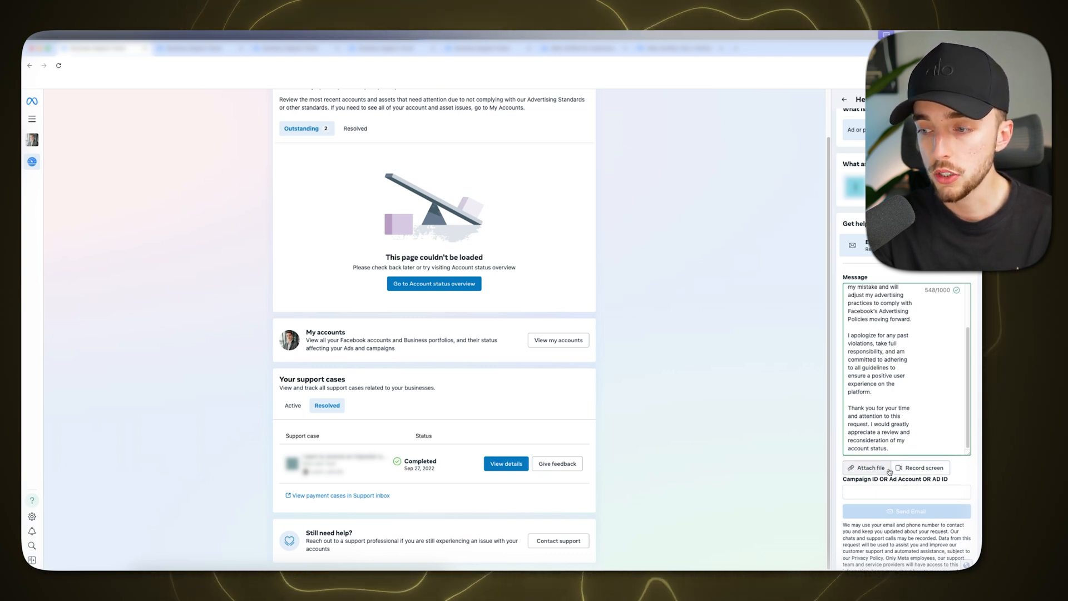
{"action": "mouse_move", "coordinate": [922, 467]}
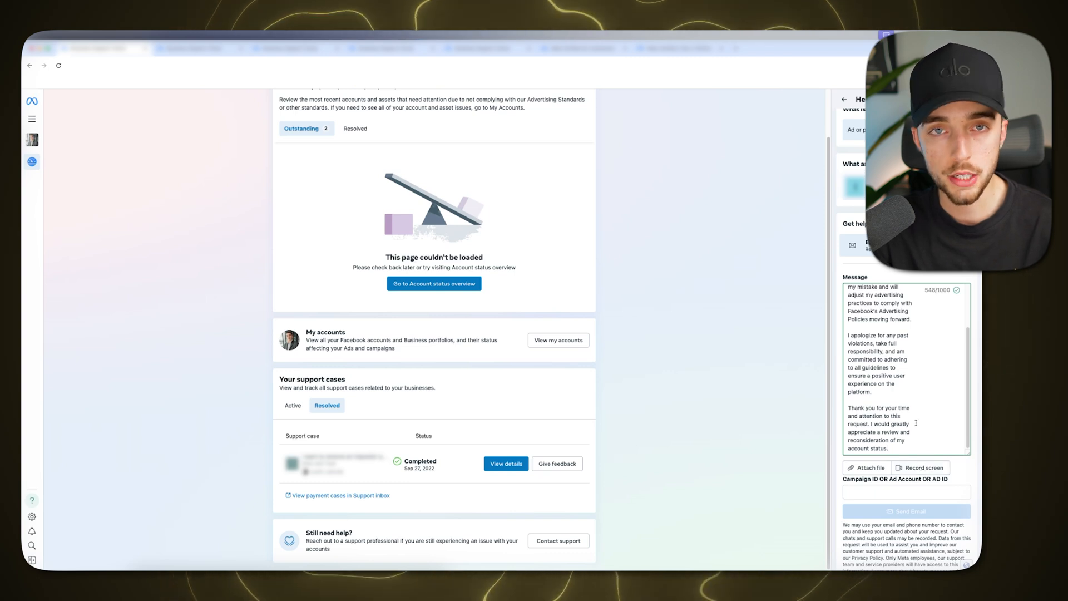
{"action": "scroll", "scroll_direction": "up", "scroll_amount": 3}
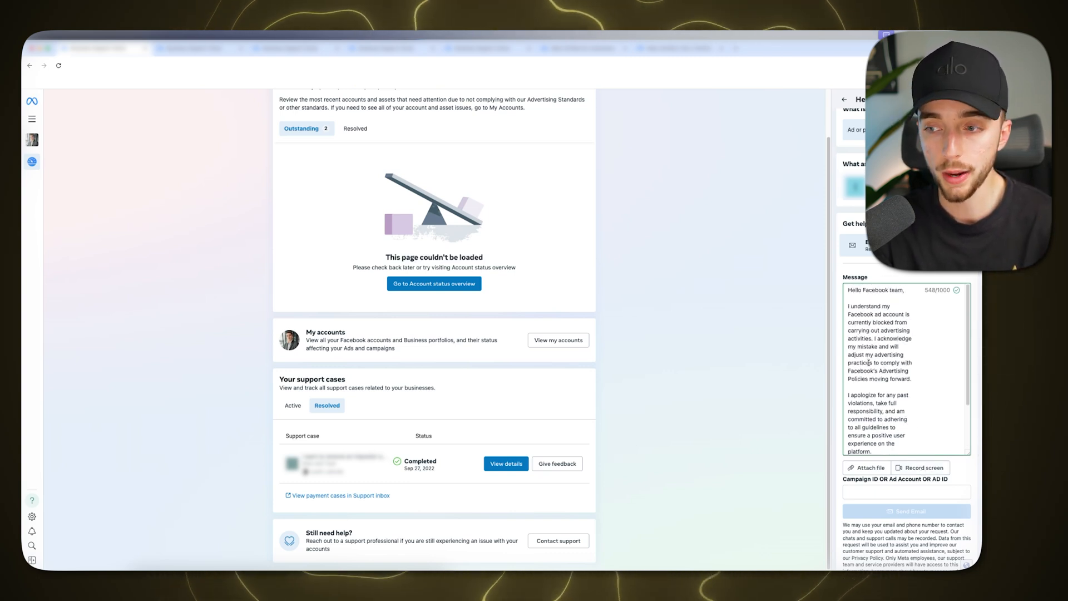
{"action": "scroll", "scroll_direction": "down", "scroll_amount": 3}
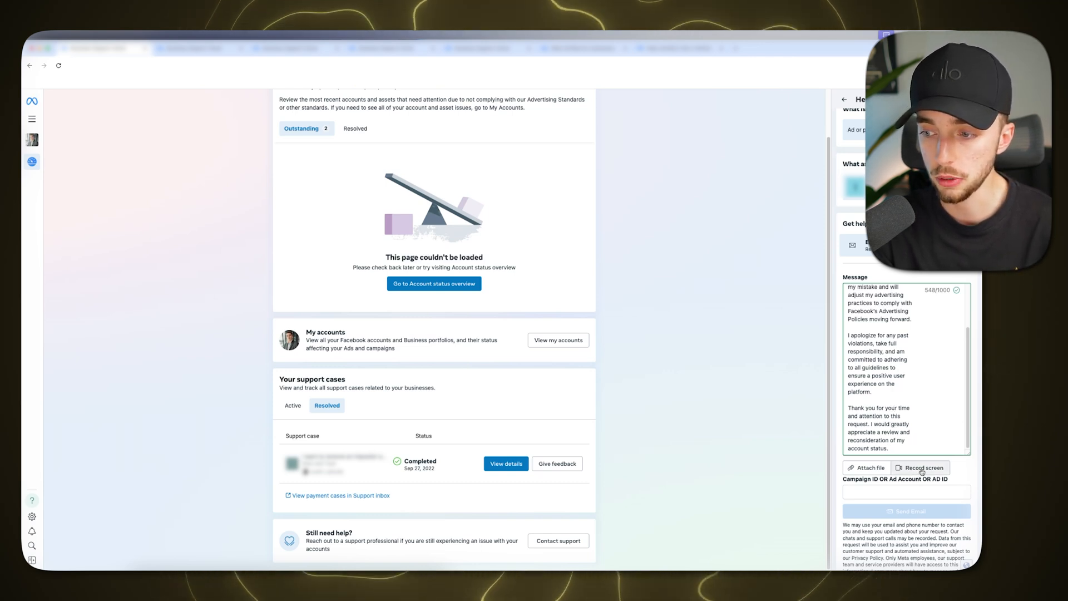
{"action": "mouse_move", "coordinate": [654, 366]}
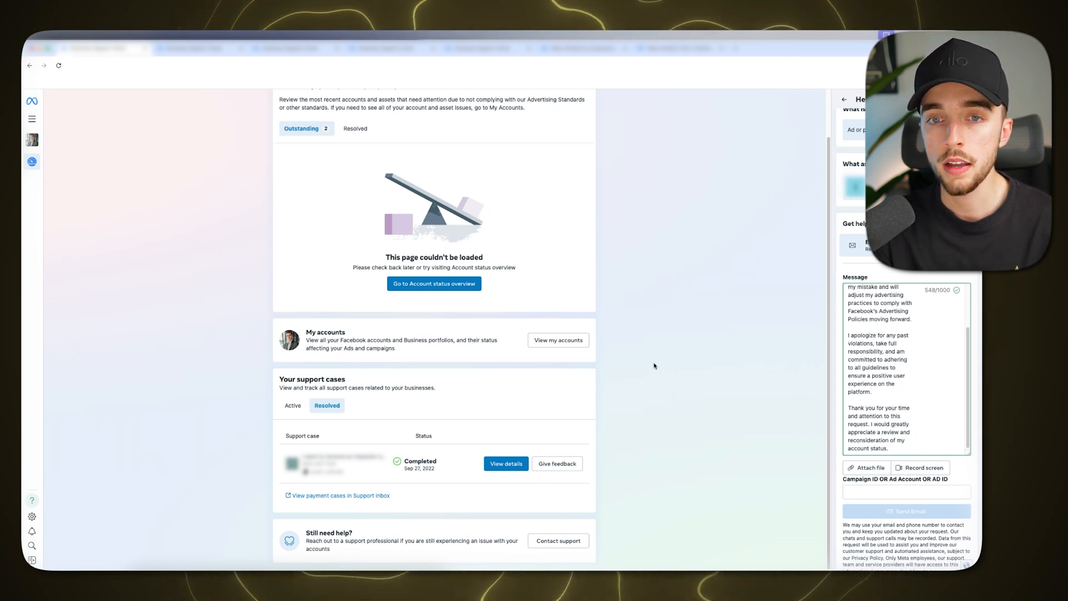
{"action": "mouse_move", "coordinate": [697, 340]}
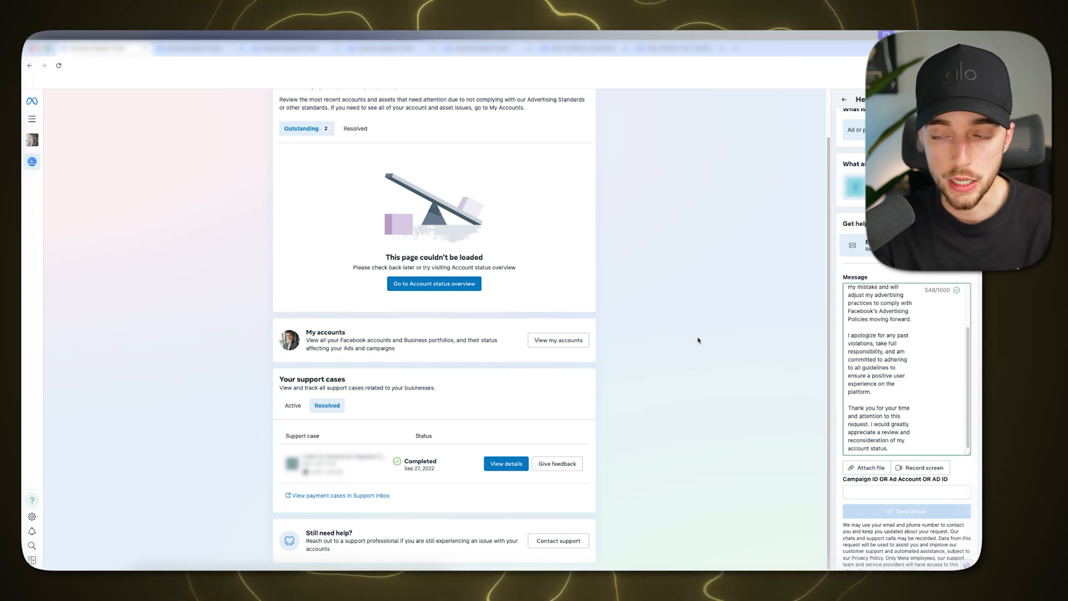
{"action": "mouse_move", "coordinate": [690, 334]}
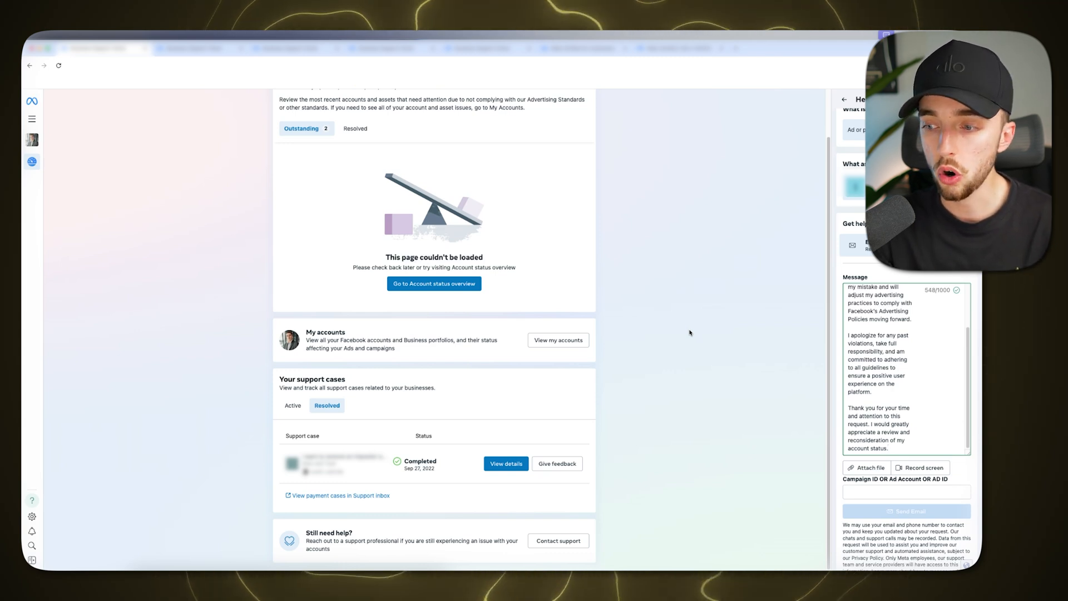
{"action": "scroll", "scroll_direction": "down", "scroll_amount": 3}
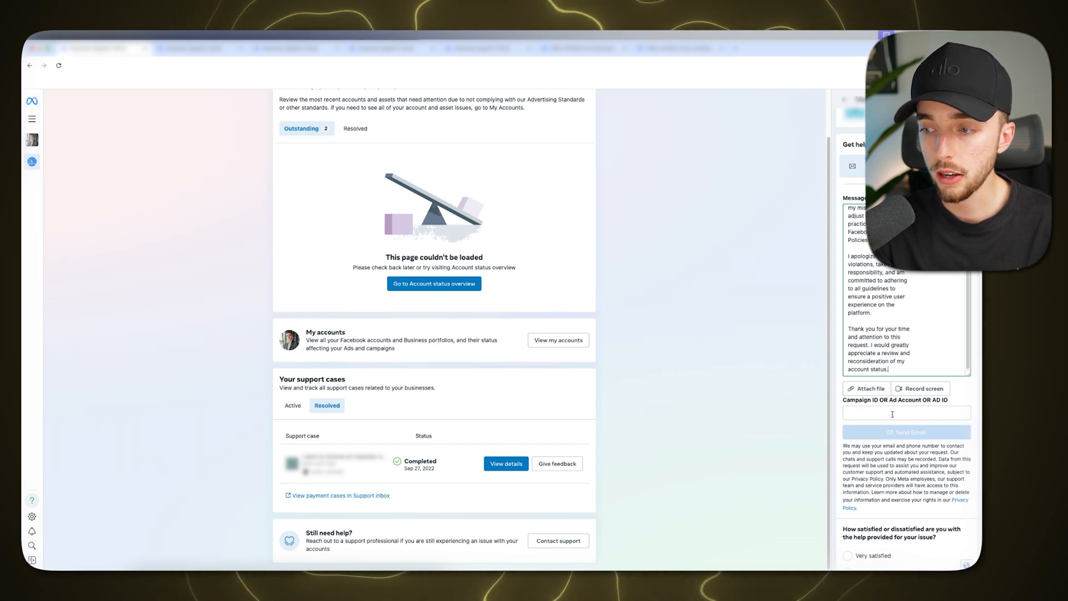
{"action": "scroll", "scroll_direction": "up", "scroll_amount": 3}
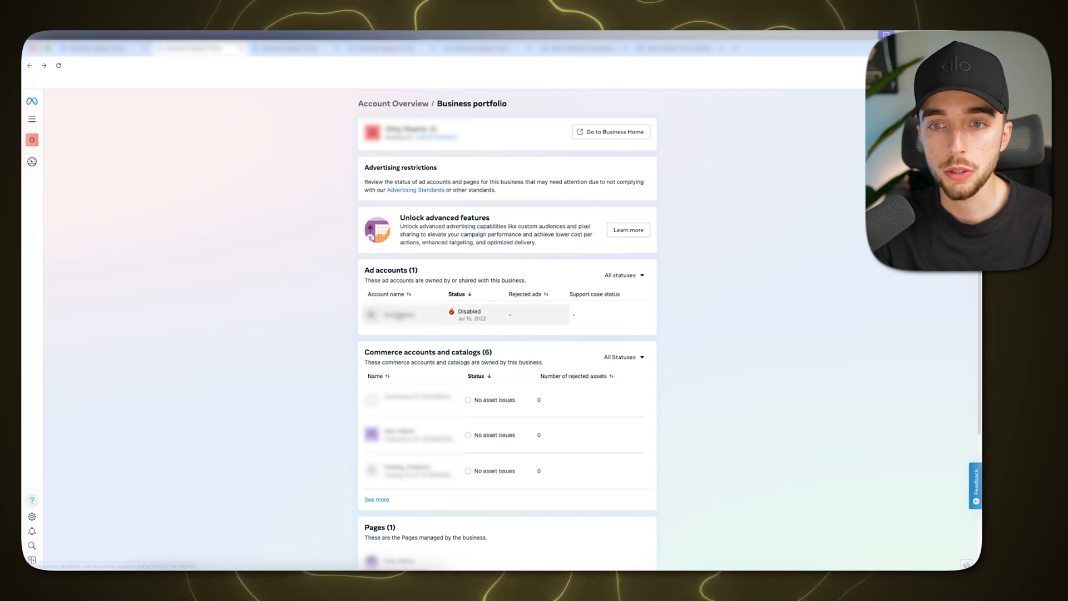
{"action": "left_click", "coordinate": [400, 314]}
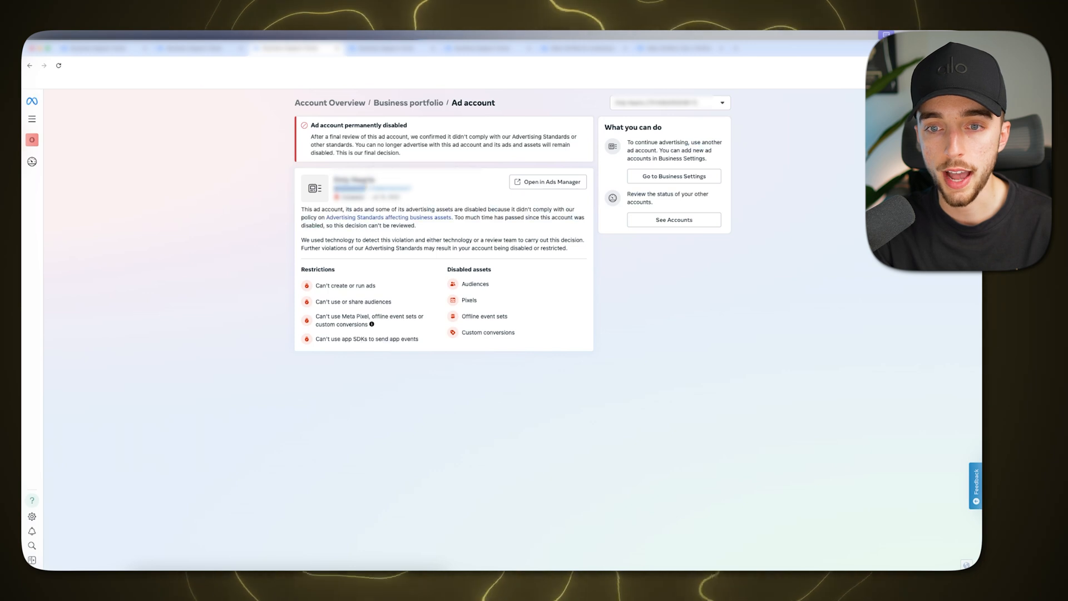
{"action": "left_click", "coordinate": [329, 102]}
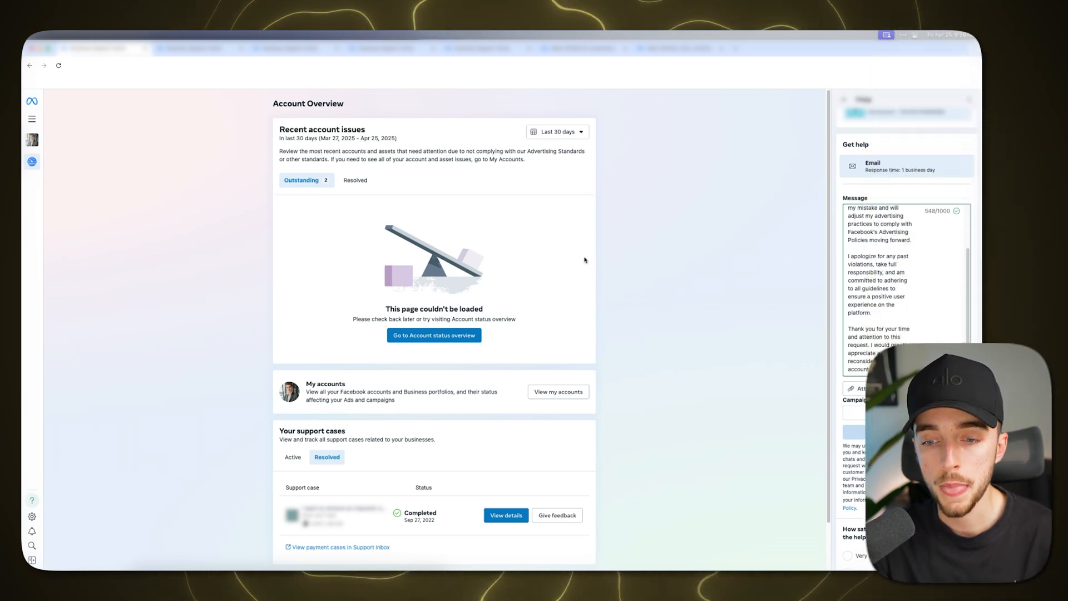
{"action": "mouse_move", "coordinate": [581, 250]}
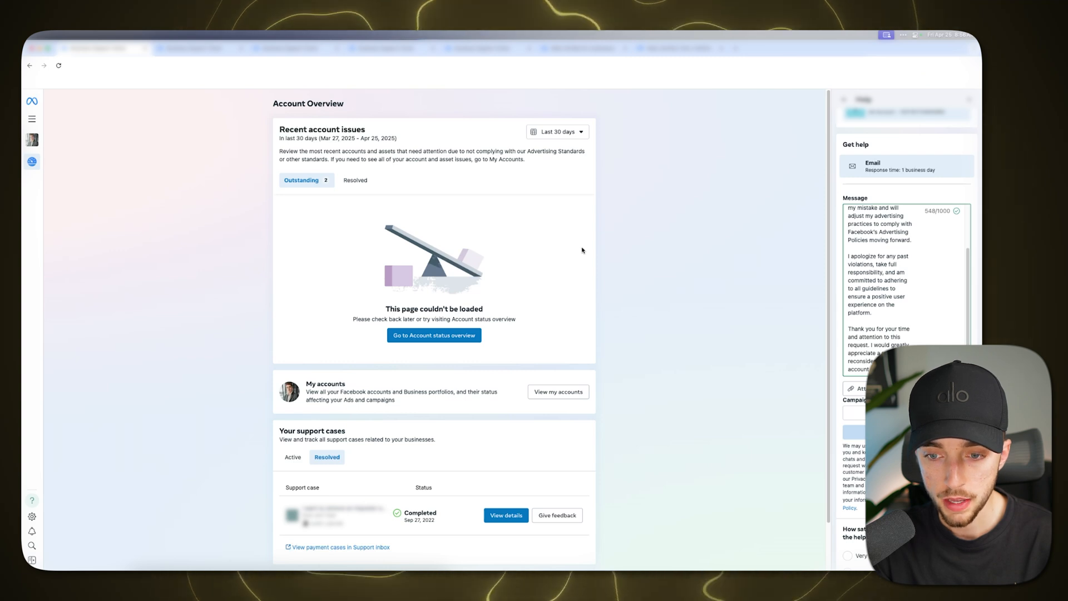
{"action": "mouse_move", "coordinate": [589, 259]}
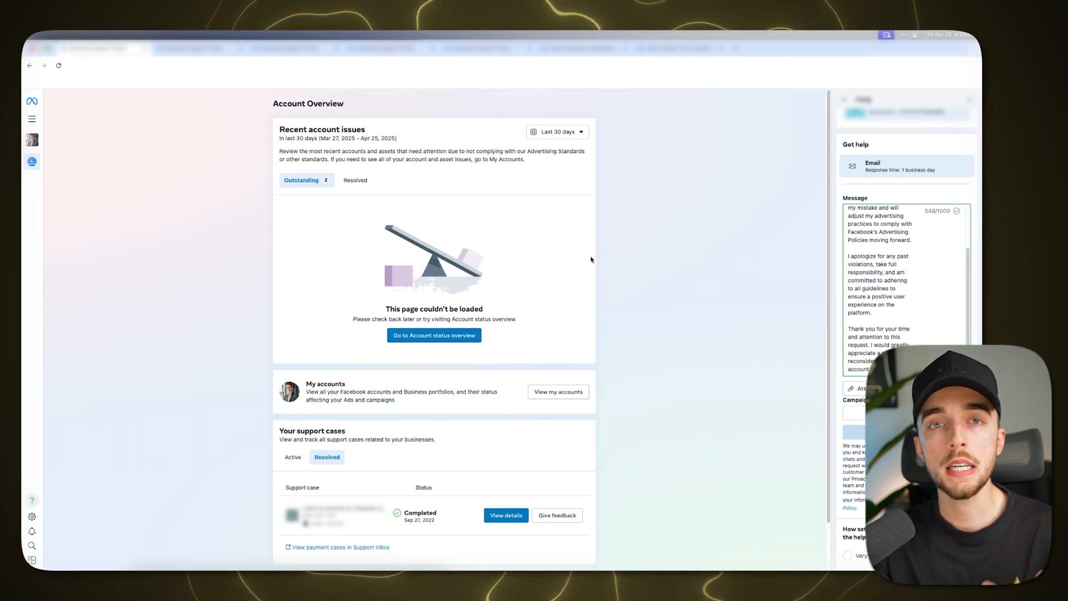
{"action": "mouse_move", "coordinate": [675, 246]}
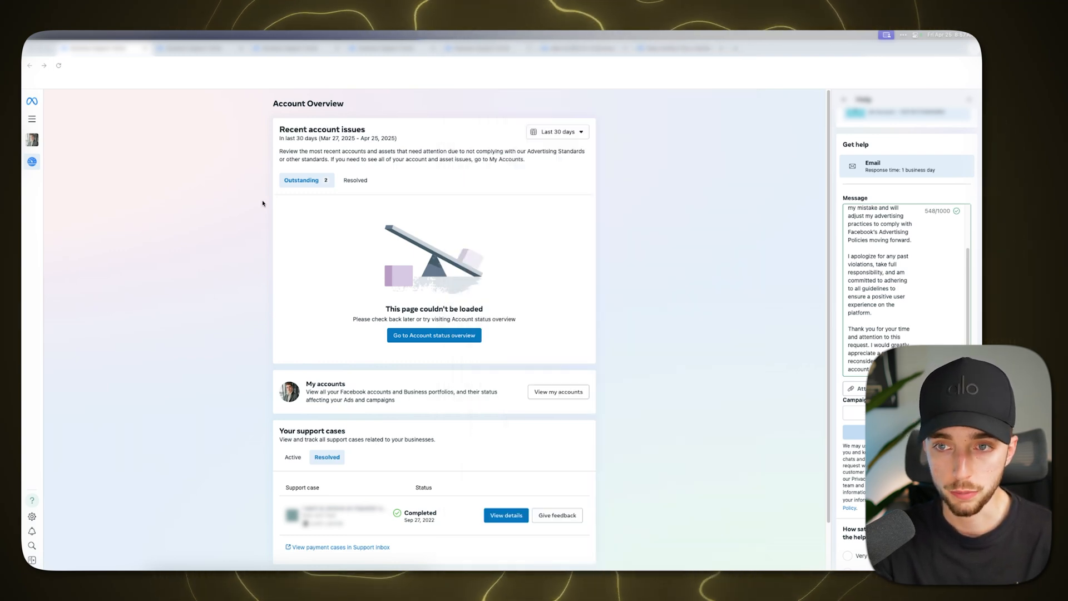
{"action": "mouse_move", "coordinate": [468, 302]}
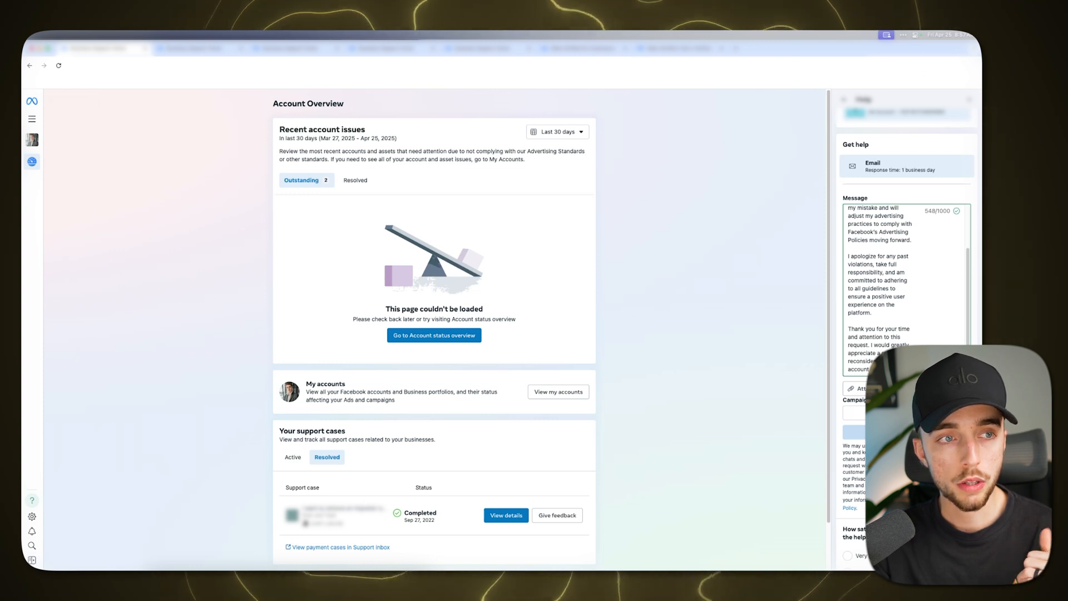
{"action": "mouse_move", "coordinate": [673, 206]}
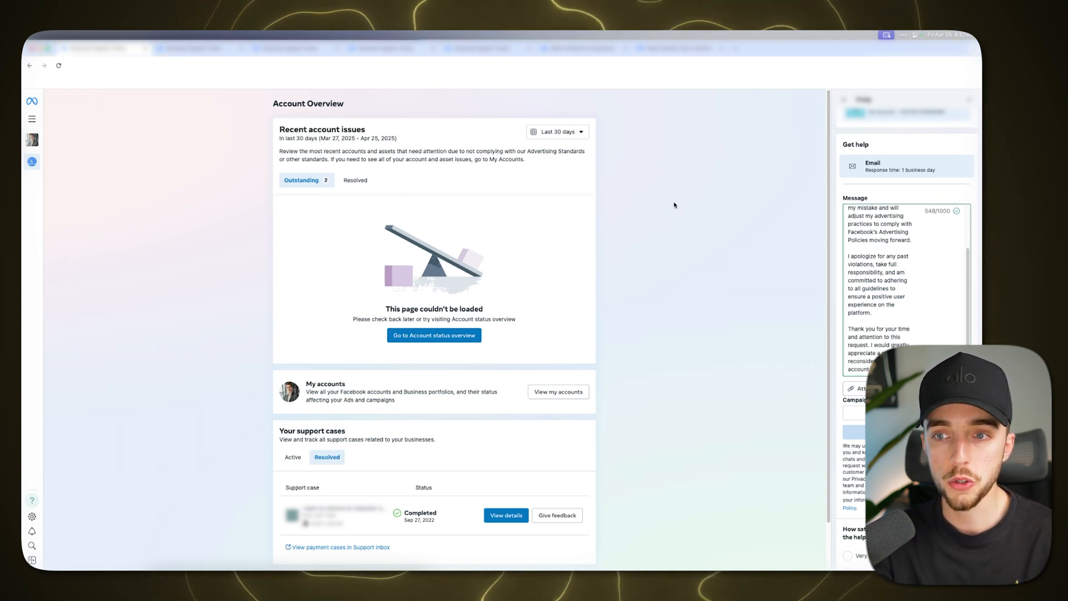
{"action": "mouse_move", "coordinate": [201, 189]}
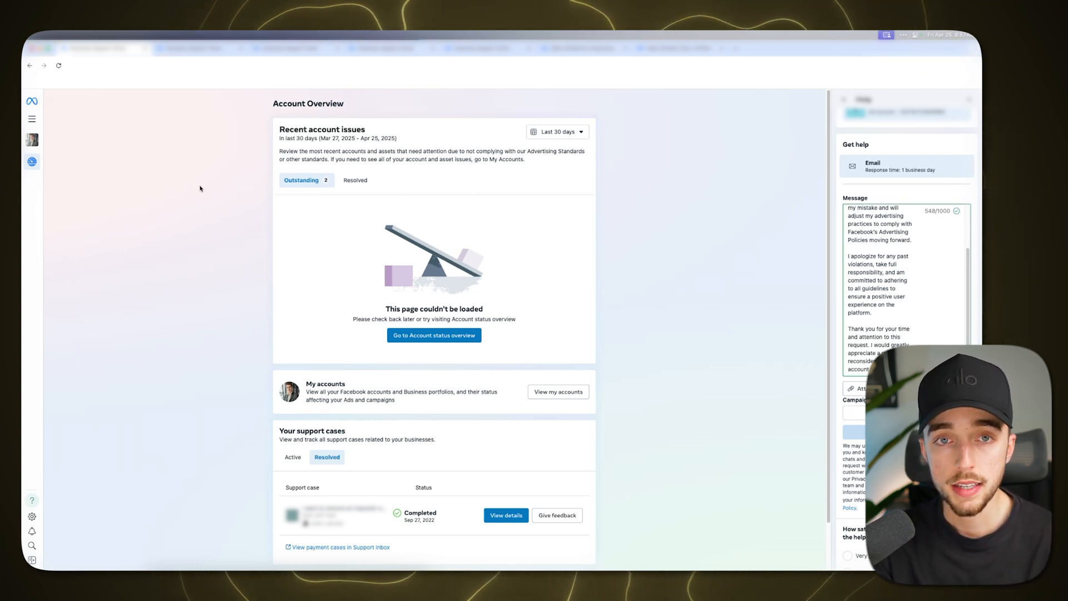
{"action": "mouse_move", "coordinate": [210, 164]}
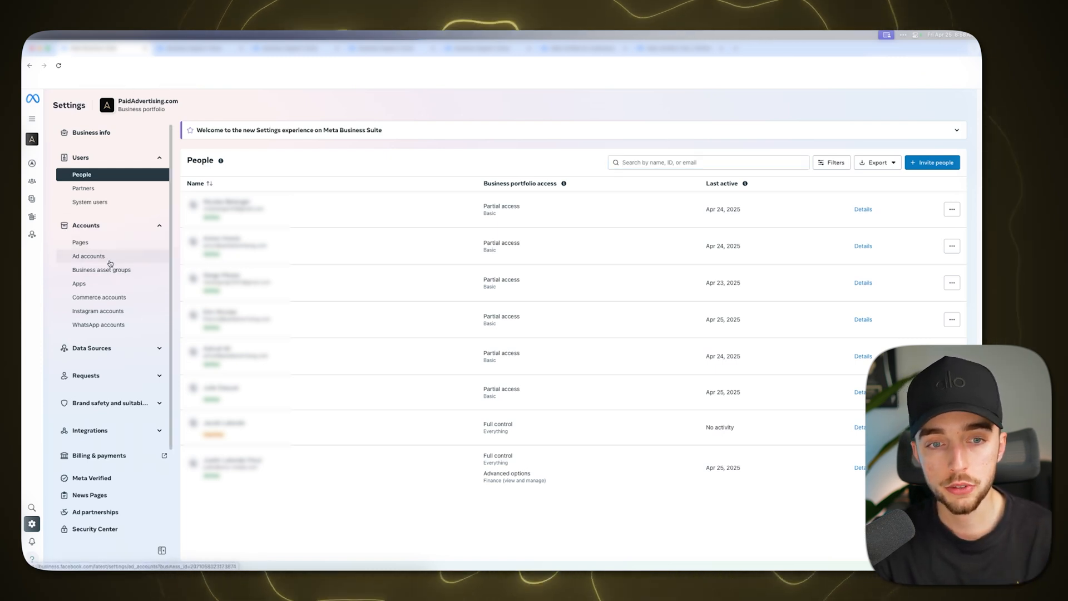
Step: List the portfolio's ad accounts and preview, then dismiss, the Add an ad account options
{"action": "left_click", "coordinate": [88, 256]}
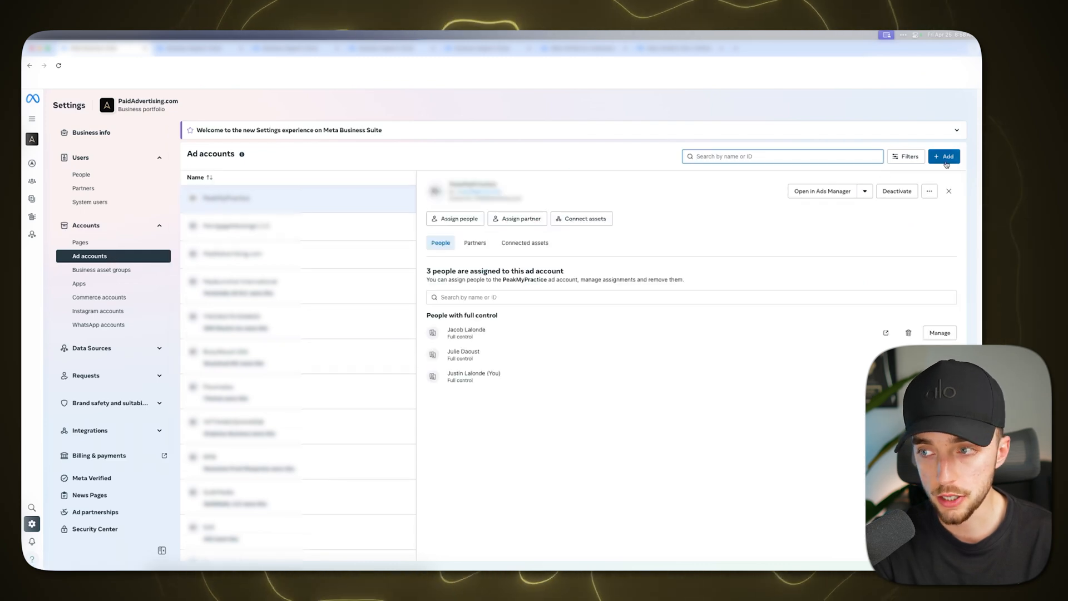
{"action": "left_click", "coordinate": [944, 156]}
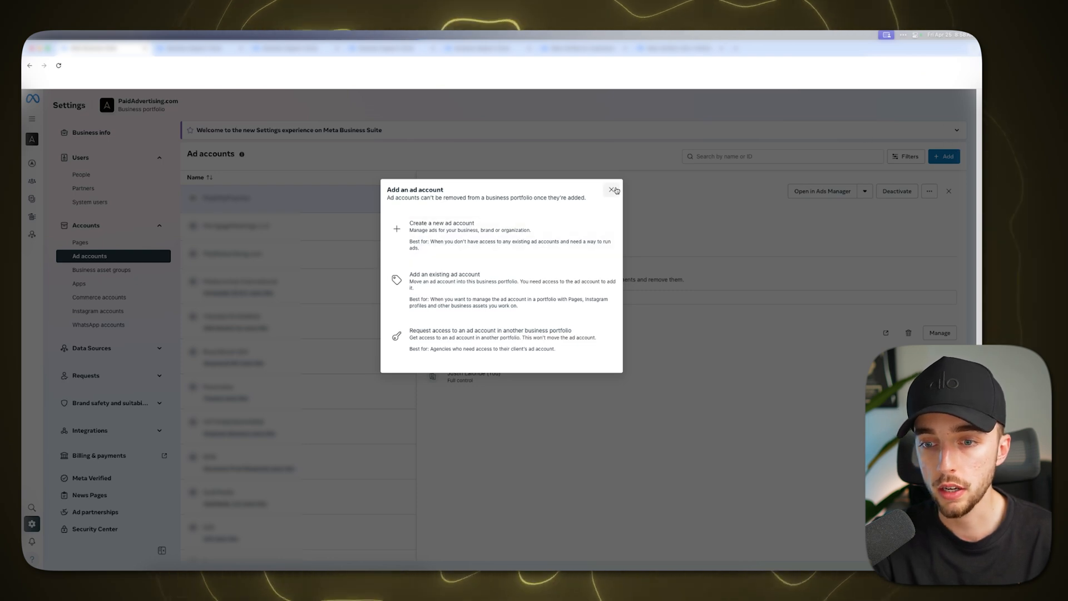
{"action": "left_click", "coordinate": [612, 191]}
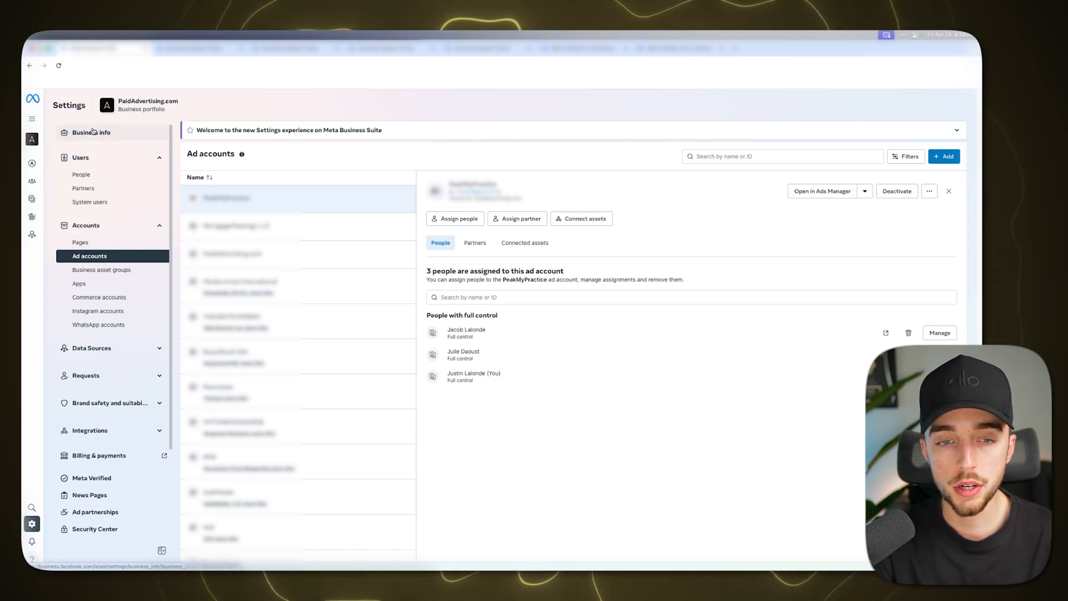
Step: Open Business info to see verified status and the ad account creation limit of 10
{"action": "left_click", "coordinate": [91, 133]}
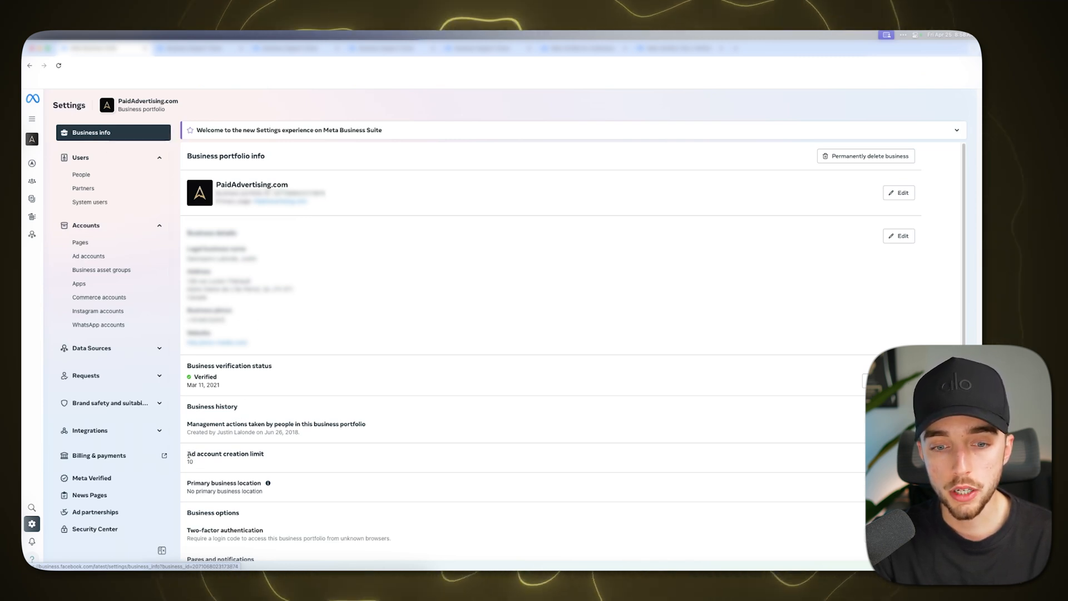
{"action": "mouse_move", "coordinate": [197, 464]}
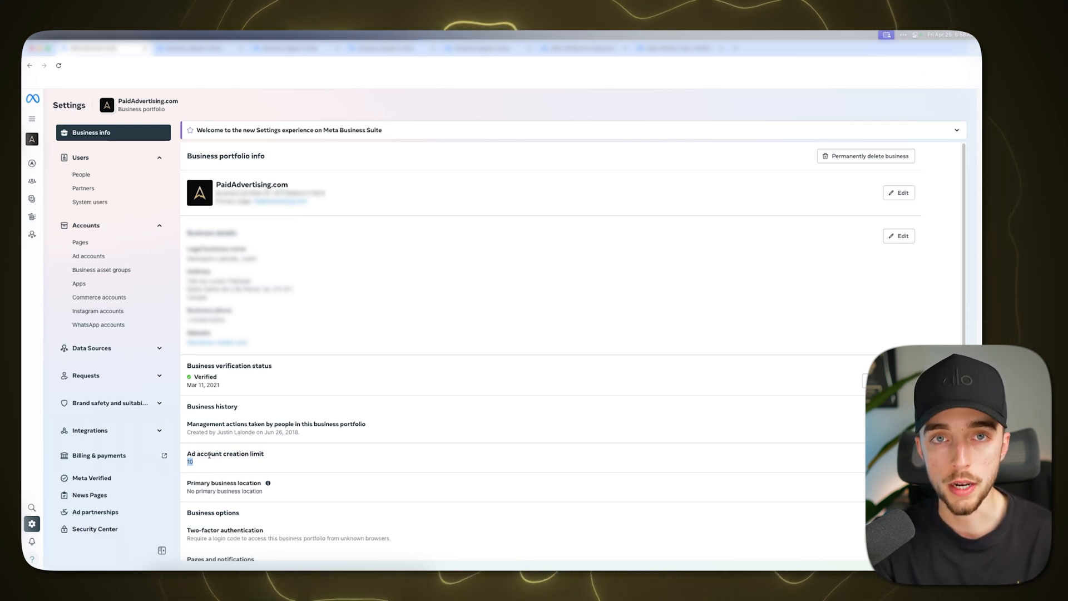
{"action": "mouse_move", "coordinate": [229, 457]}
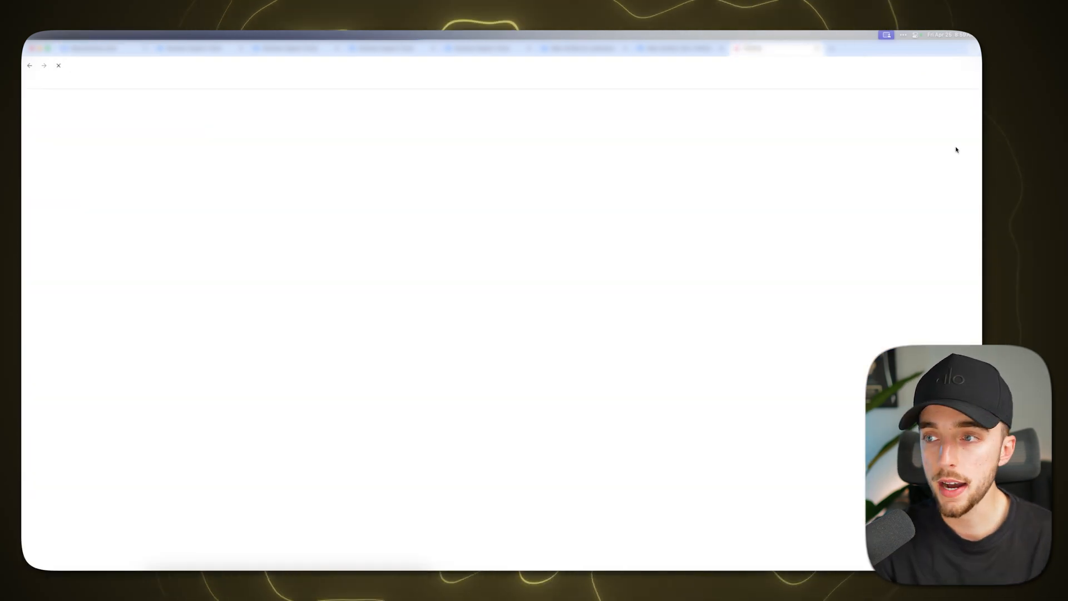
{"action": "left_click", "coordinate": [957, 100]}
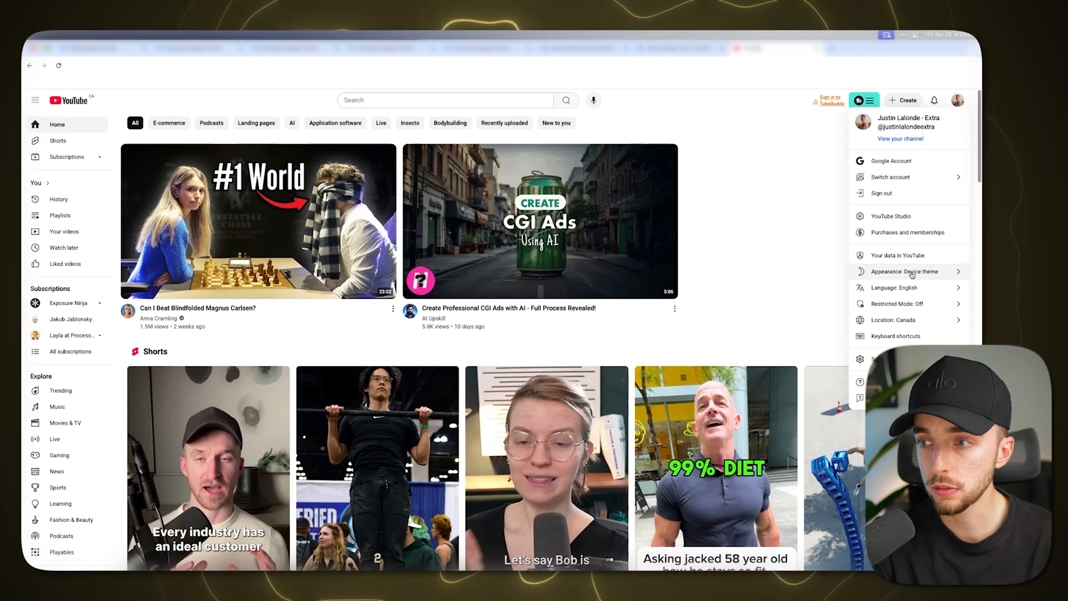
{"action": "left_click", "coordinate": [900, 139]}
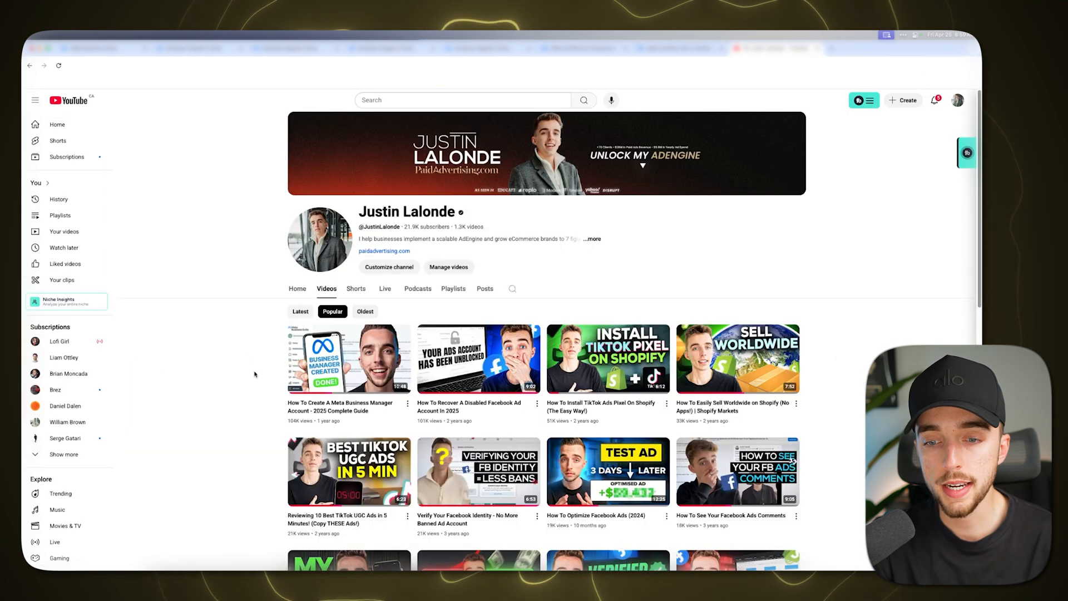
{"action": "mouse_move", "coordinate": [349, 358]}
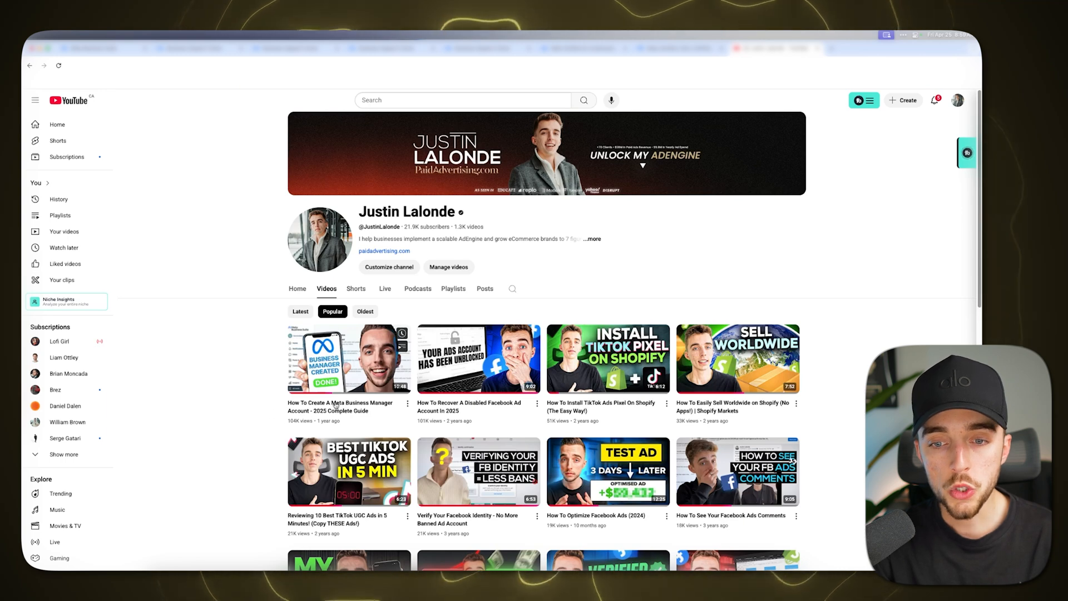
{"action": "mouse_move", "coordinate": [242, 327]}
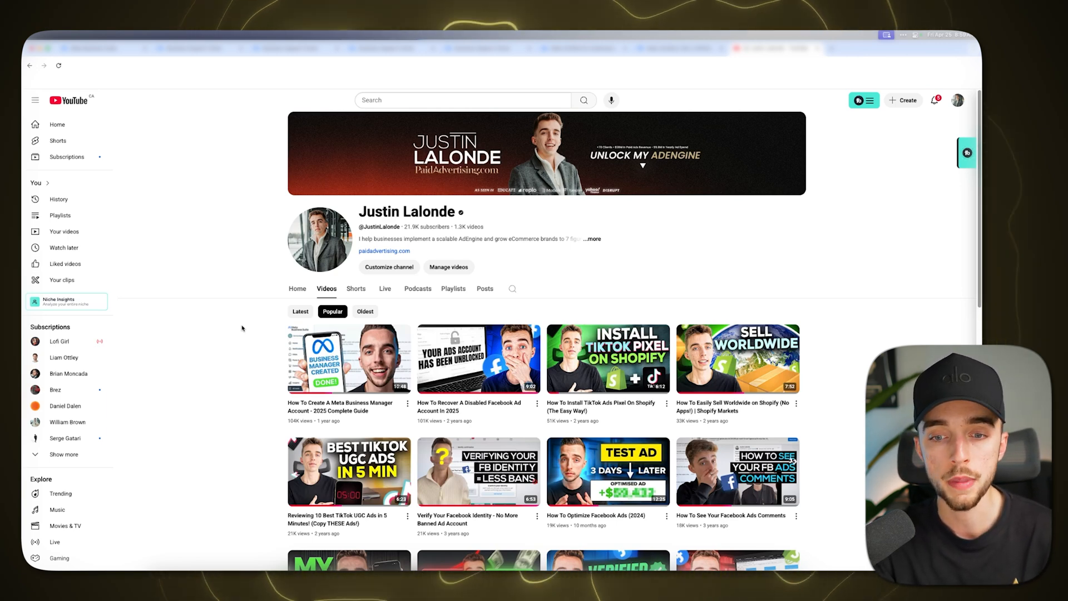
{"action": "mouse_move", "coordinate": [267, 253]}
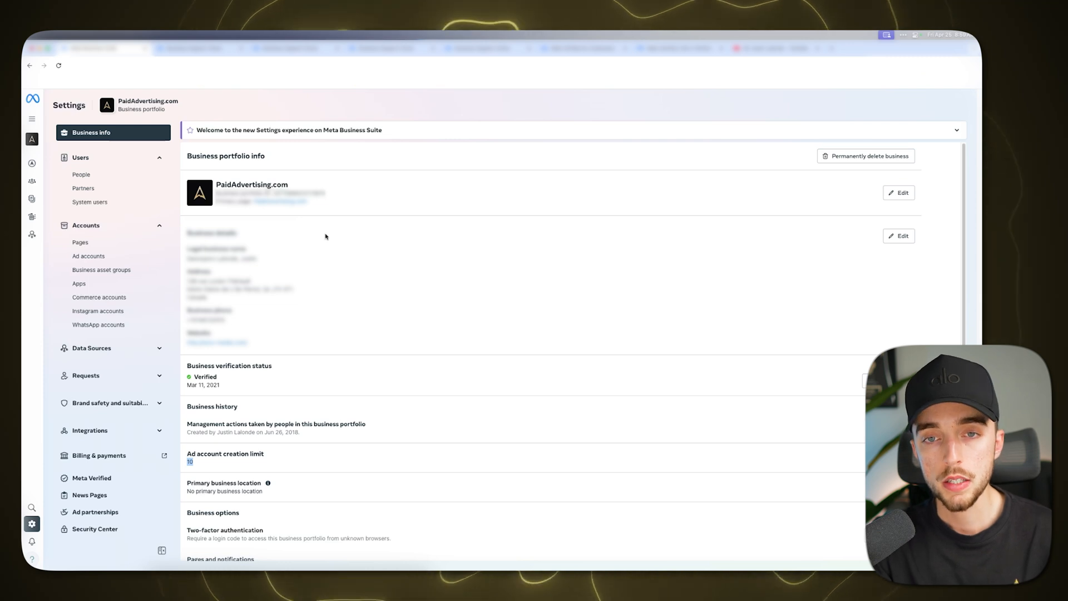
{"action": "mouse_move", "coordinate": [346, 233]}
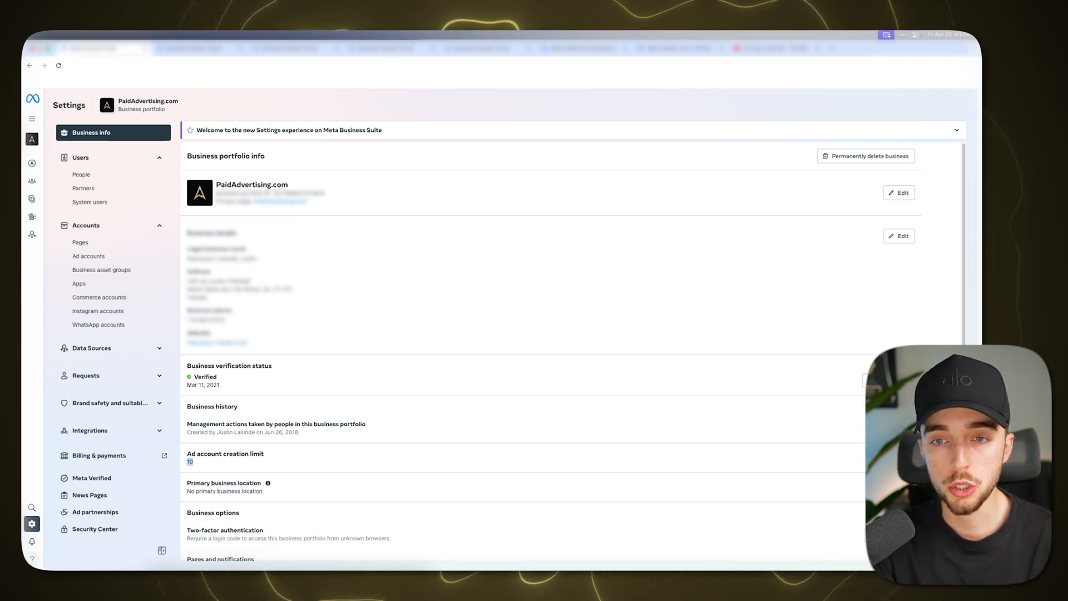
{"action": "mouse_move", "coordinate": [442, 164]}
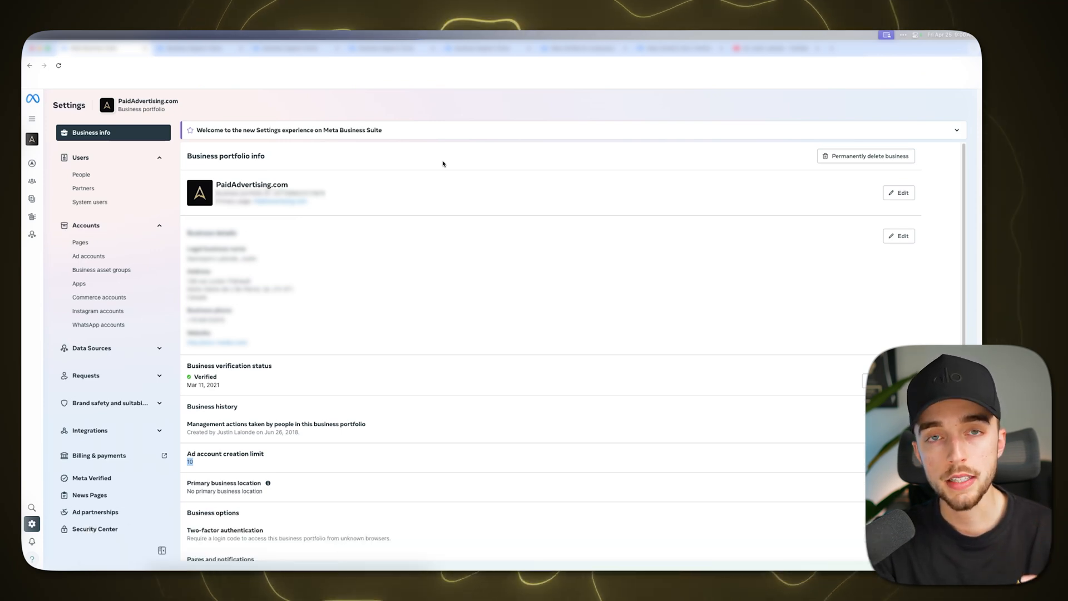
{"action": "mouse_move", "coordinate": [434, 160]}
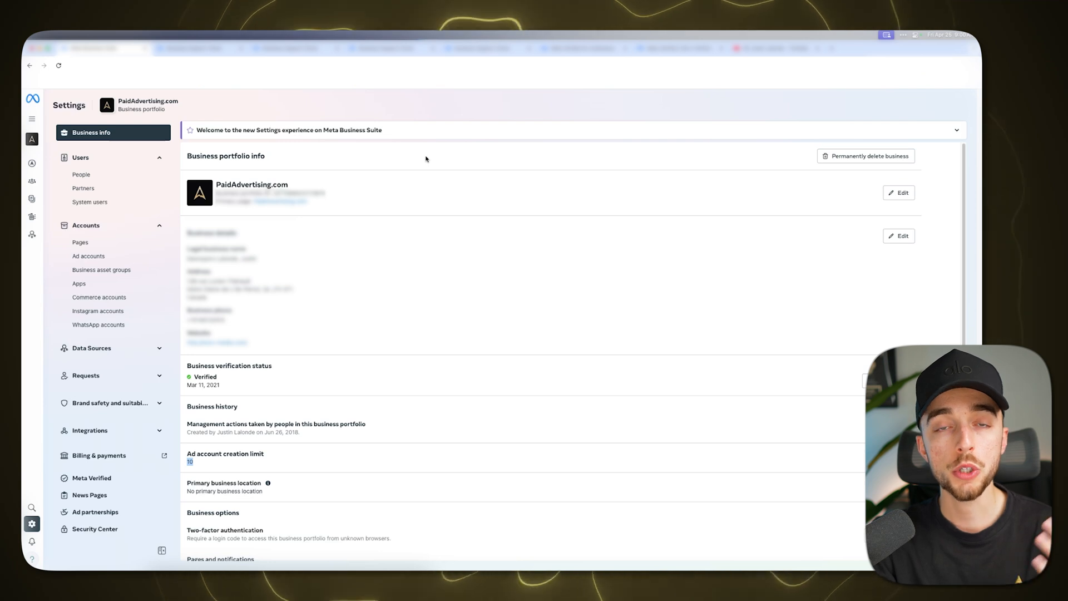
{"action": "mouse_move", "coordinate": [197, 462]}
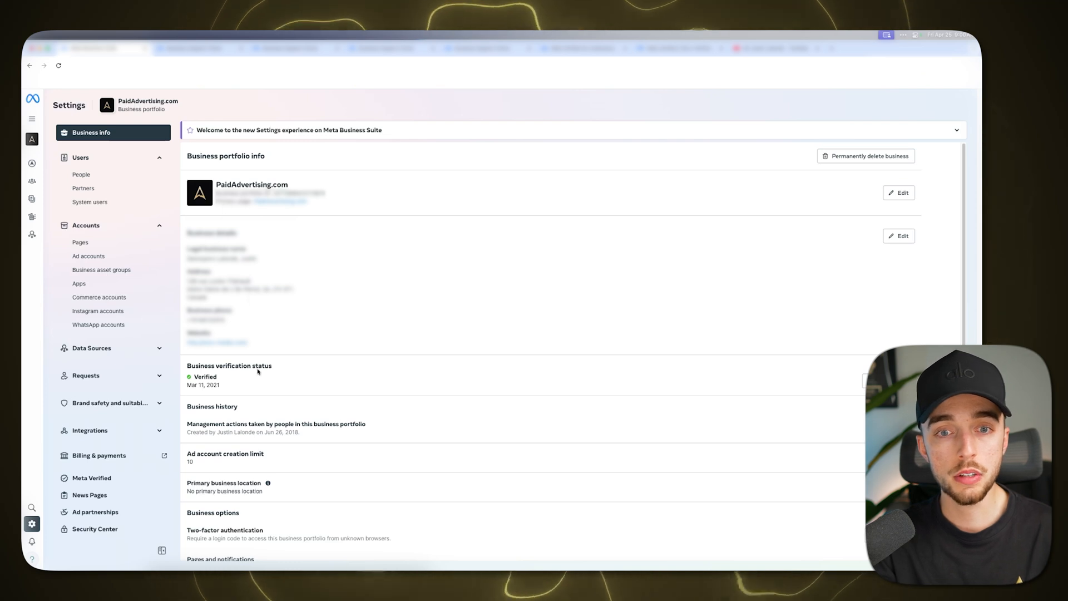
{"action": "mouse_move", "coordinate": [190, 179]}
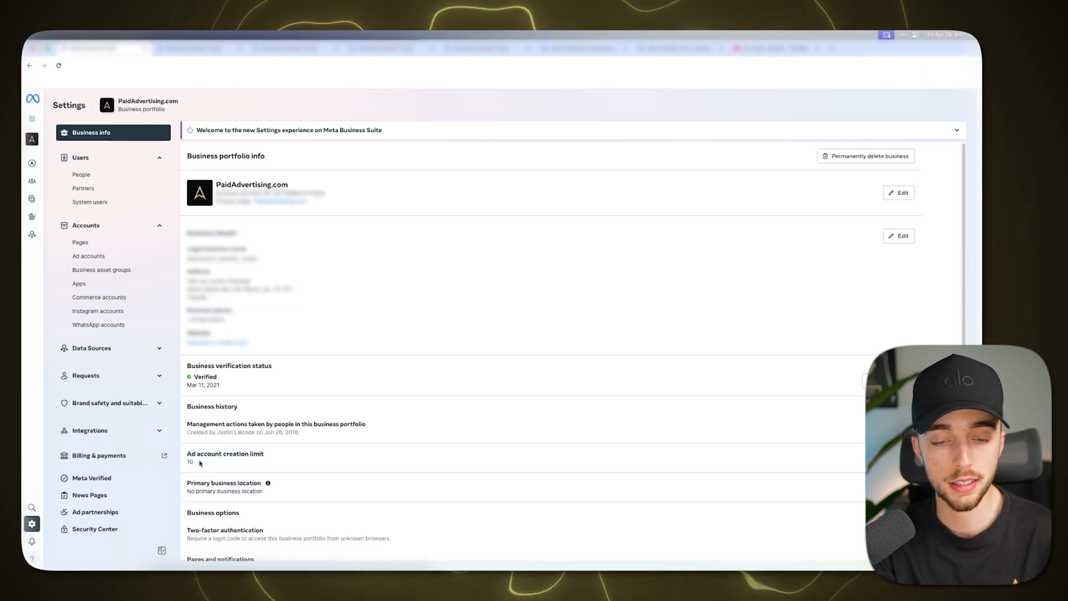
Step: Highlight the ad account creation limit value of 10 on the Business info page
{"action": "double_click", "coordinate": [225, 453]}
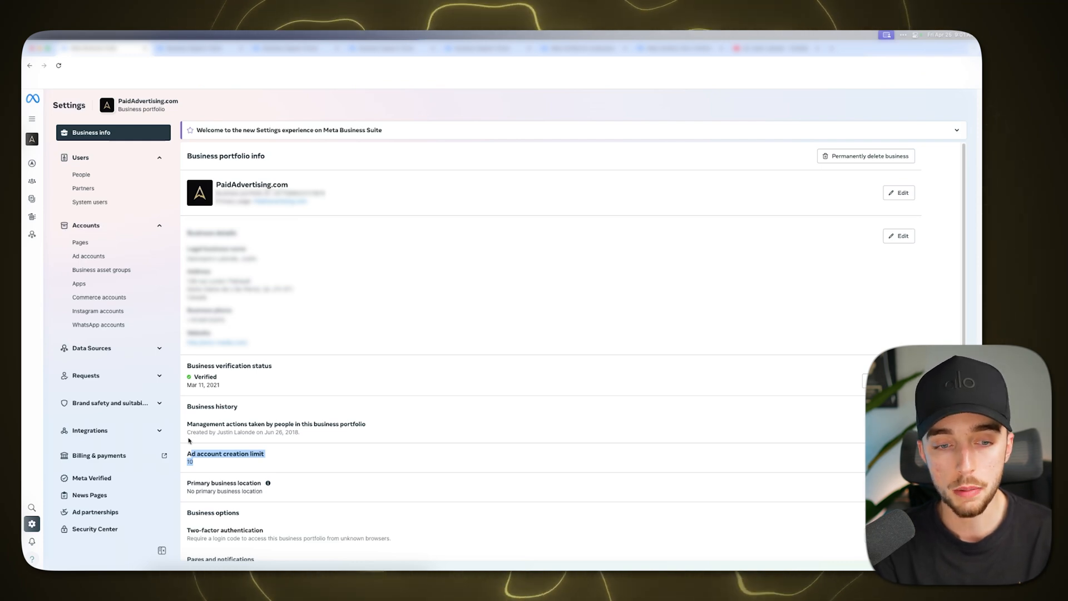
{"action": "left_click", "coordinate": [91, 478]}
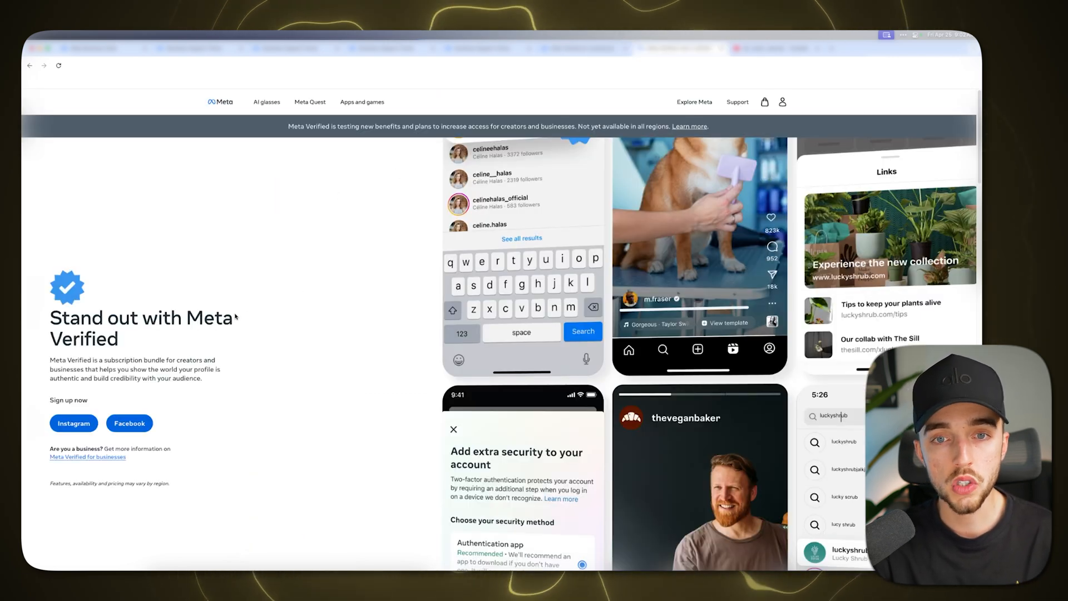
{"action": "mouse_move", "coordinate": [209, 285]}
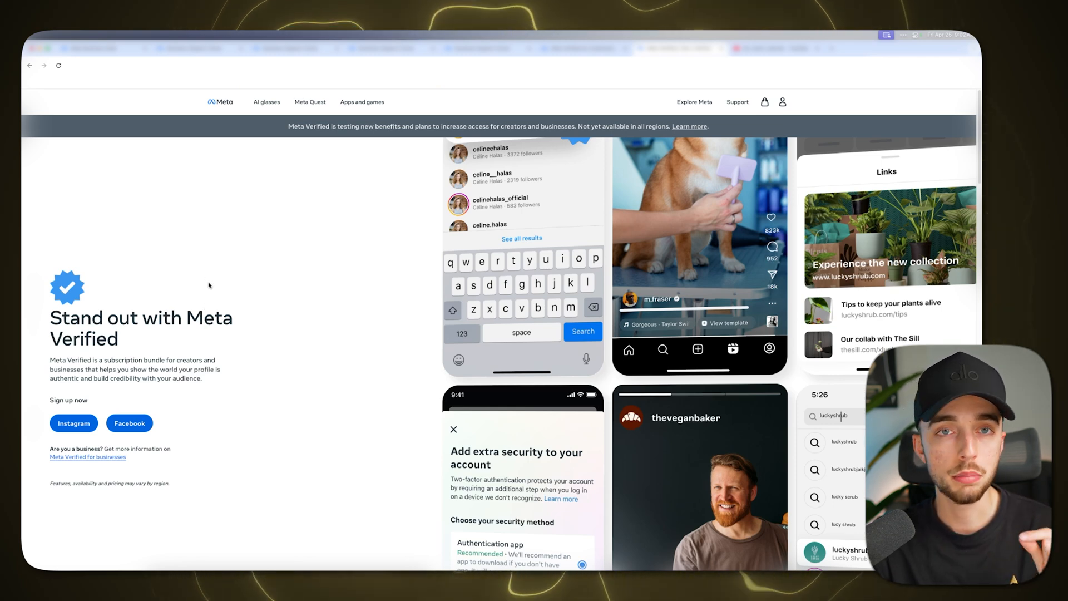
{"action": "mouse_move", "coordinate": [704, 184]}
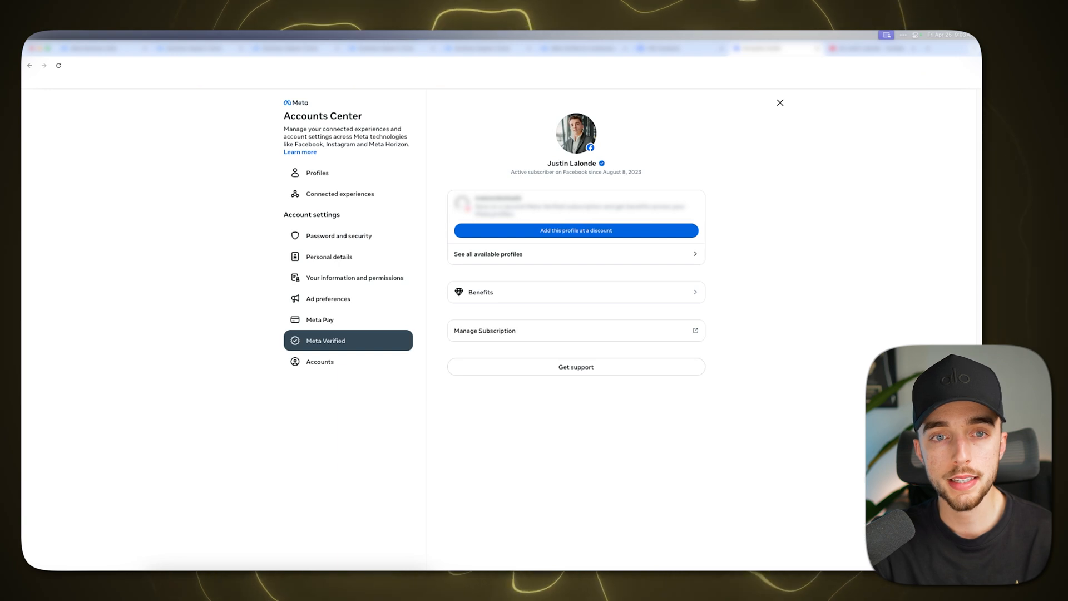
{"action": "mouse_move", "coordinate": [357, 89]}
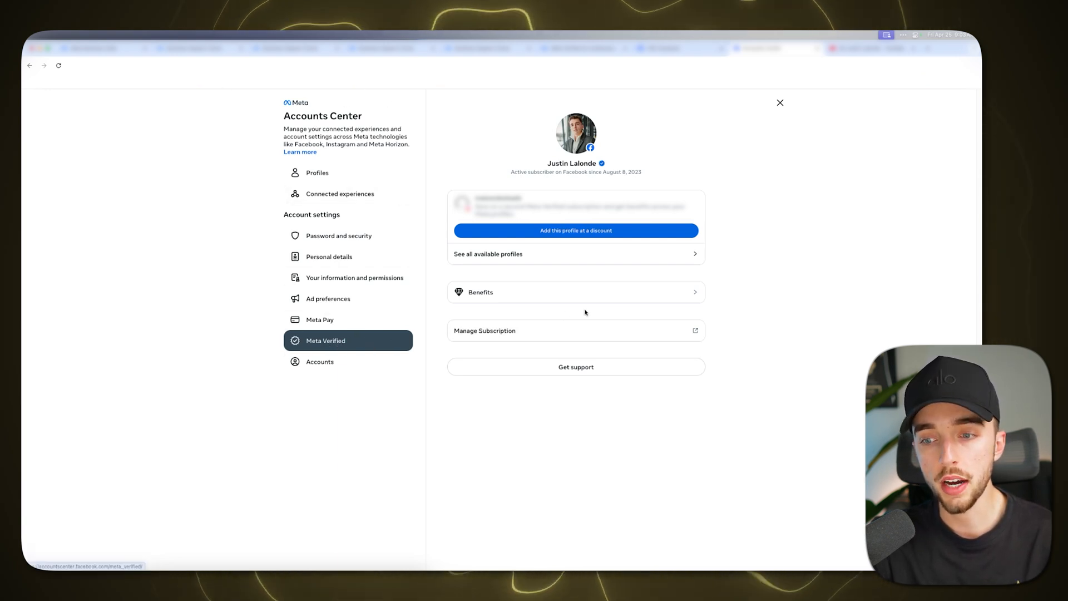
{"action": "mouse_move", "coordinate": [737, 292]}
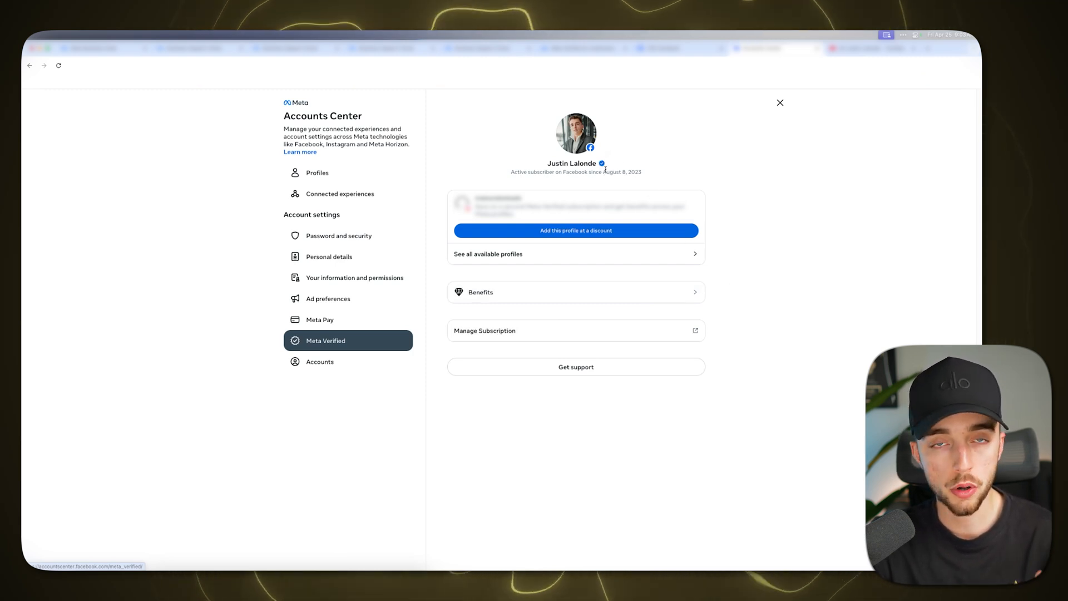
{"action": "mouse_move", "coordinate": [562, 88]}
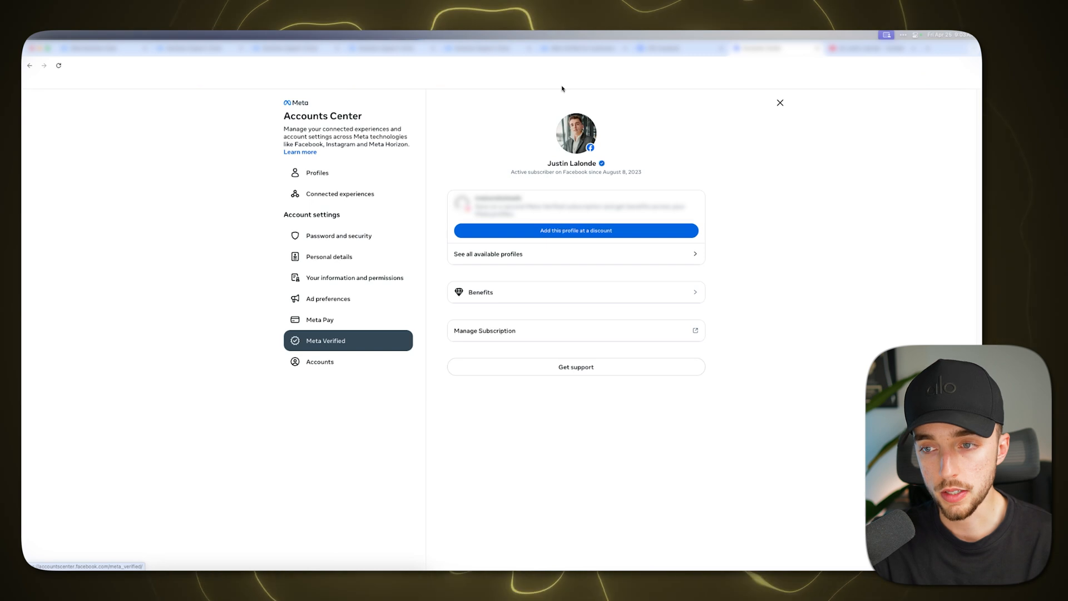
{"action": "mouse_move", "coordinate": [576, 367]}
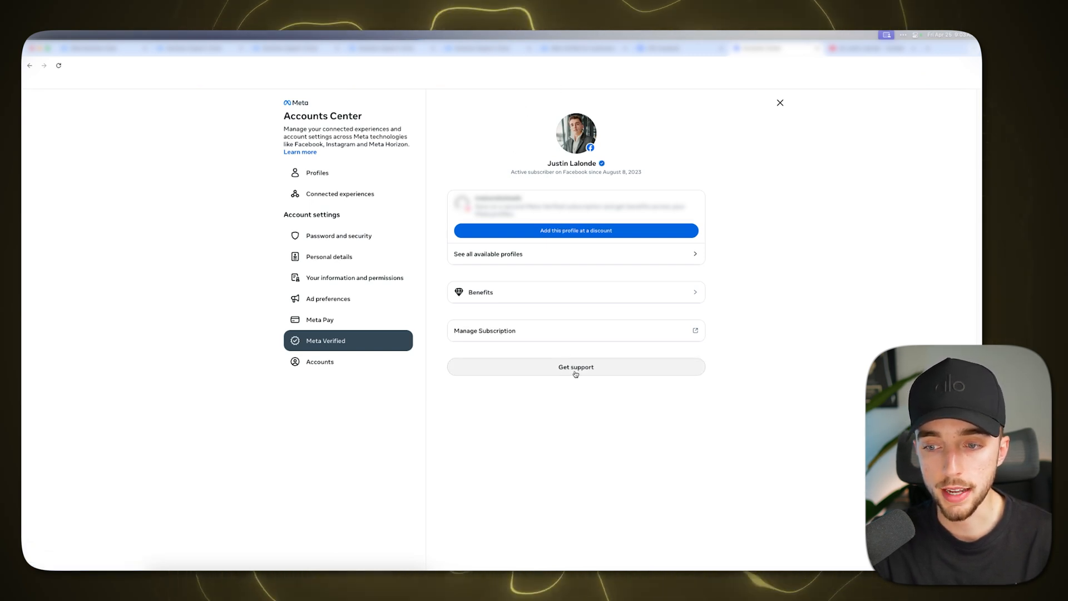
Step: Request Meta Verified support, bringing up the 'Get support on the Facebook mobile app' dialog
{"action": "left_click", "coordinate": [575, 366]}
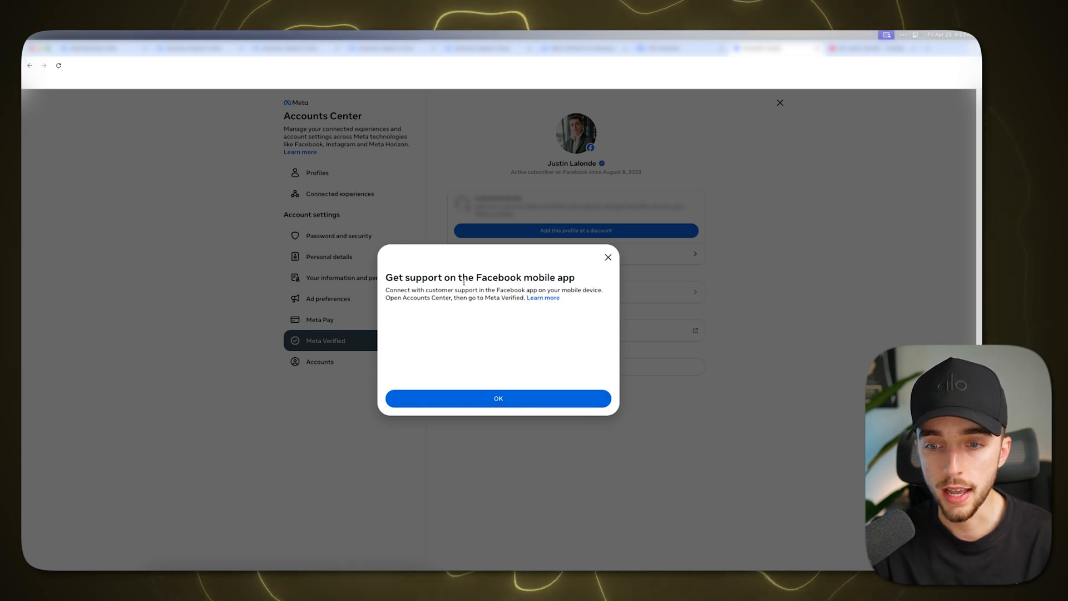
{"action": "mouse_move", "coordinate": [513, 319]}
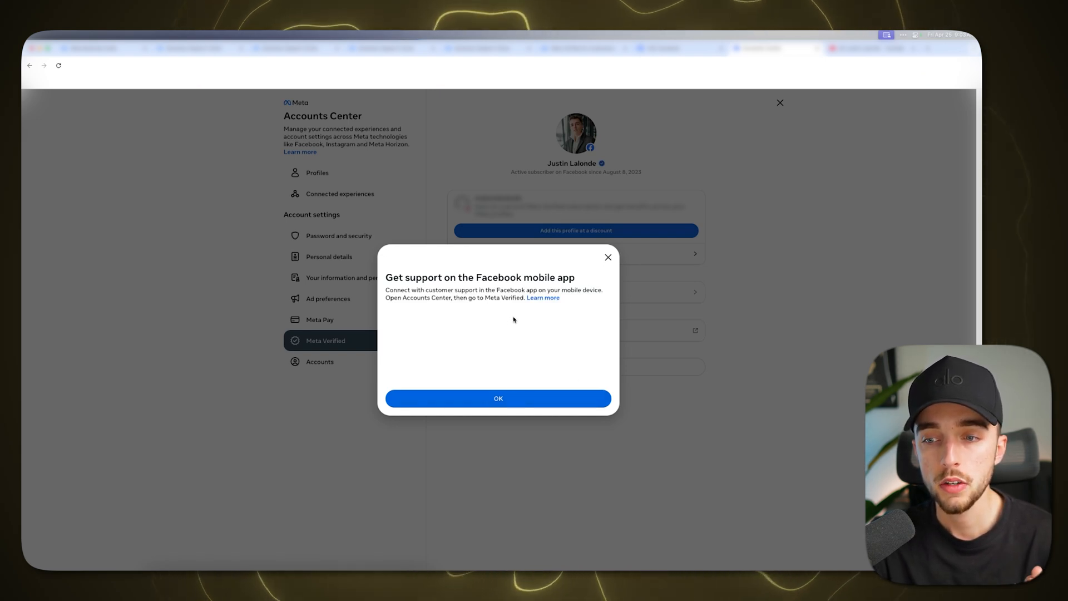
{"action": "mouse_move", "coordinate": [507, 390]}
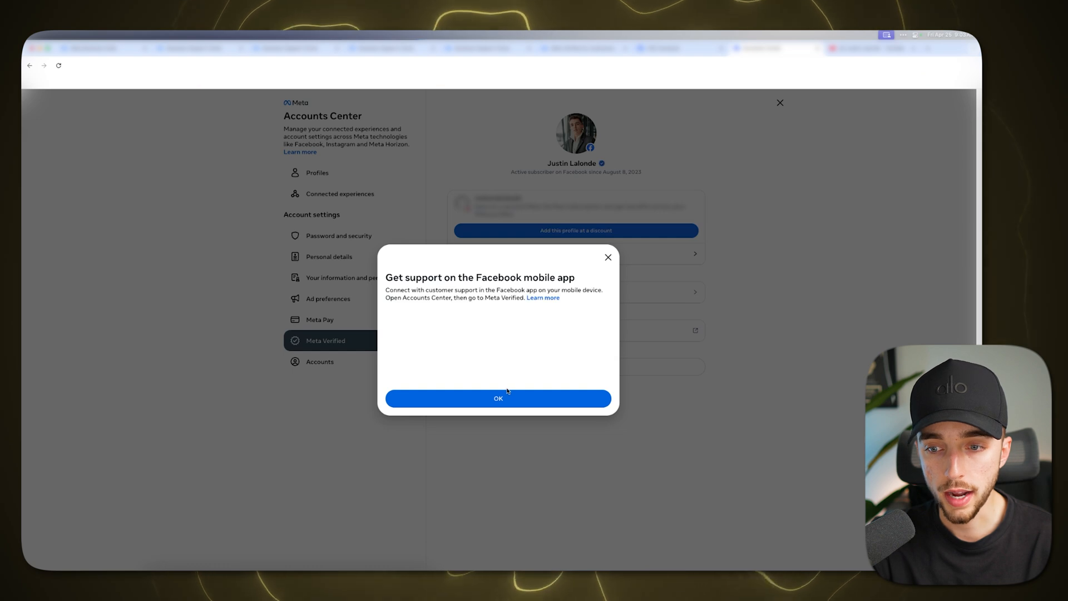
{"action": "mouse_move", "coordinate": [497, 264]}
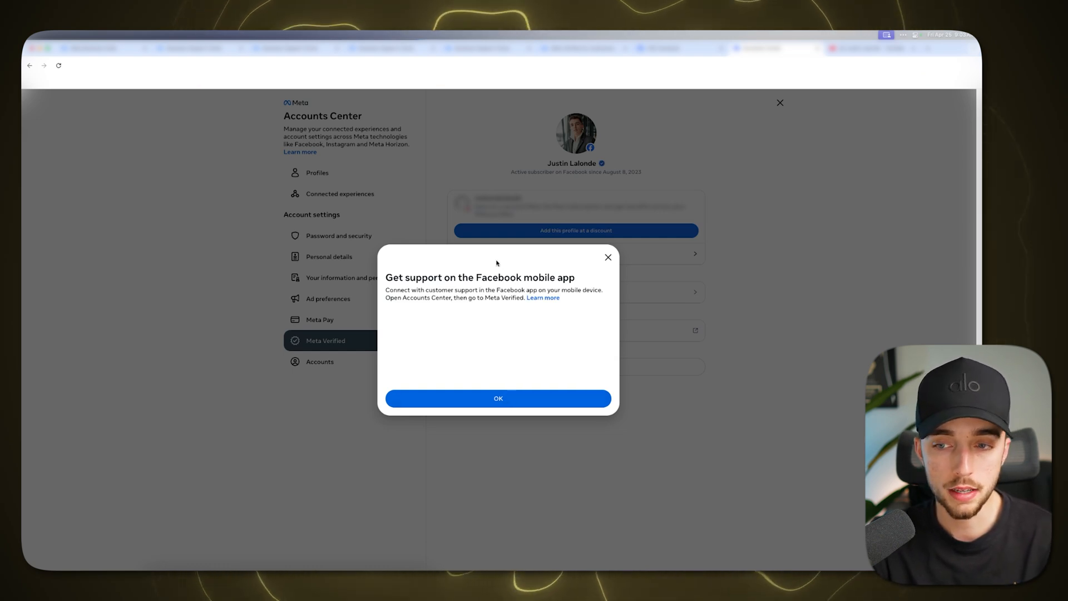
{"action": "mouse_move", "coordinate": [600, 248]}
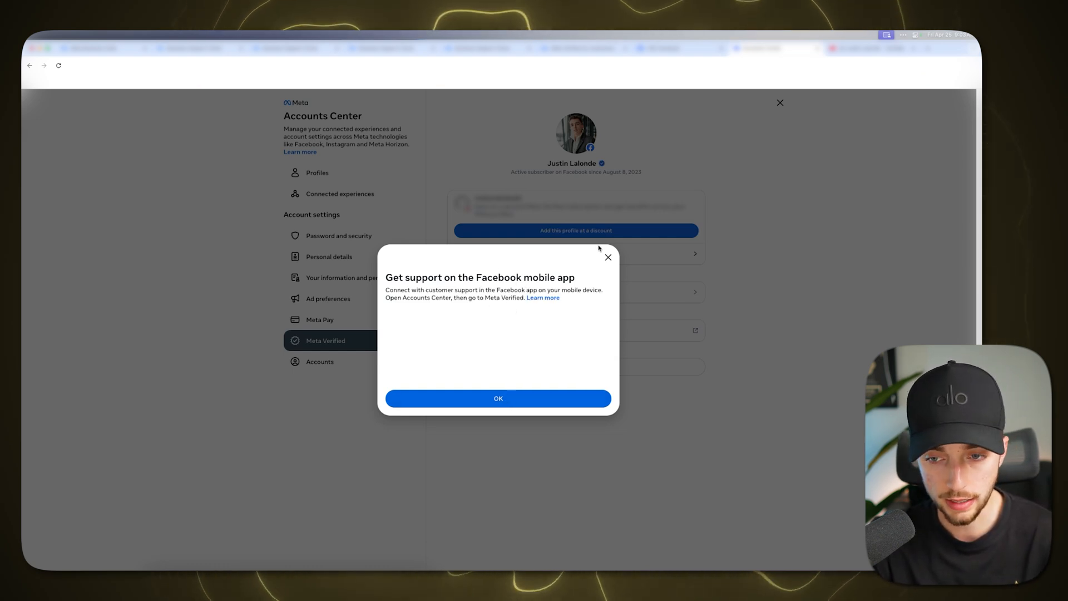
{"action": "mouse_move", "coordinate": [602, 285]}
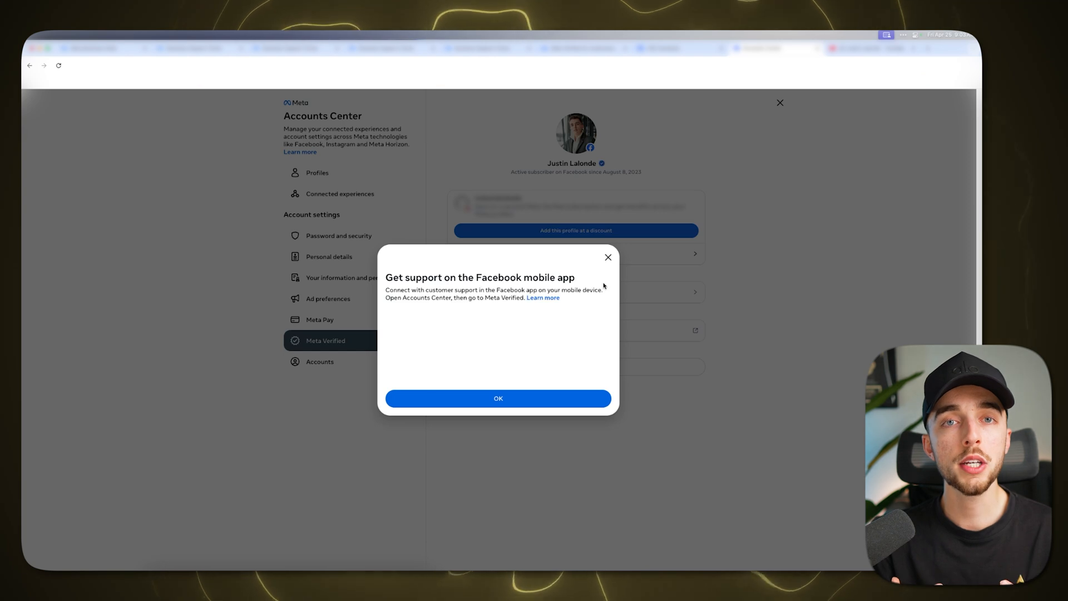
{"action": "mouse_move", "coordinate": [686, 277]}
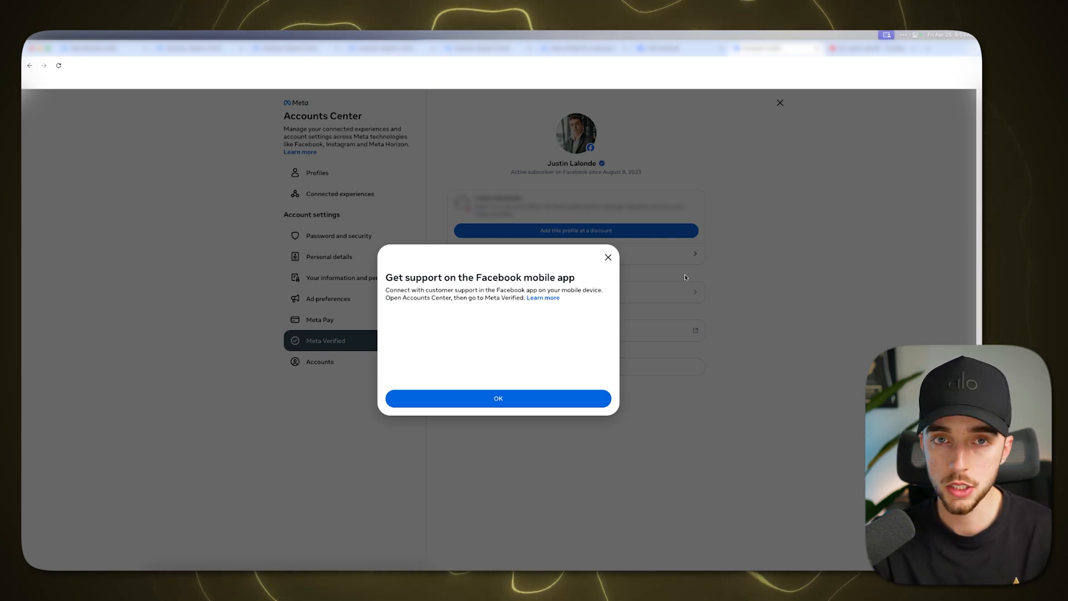
{"action": "mouse_move", "coordinate": [608, 258]}
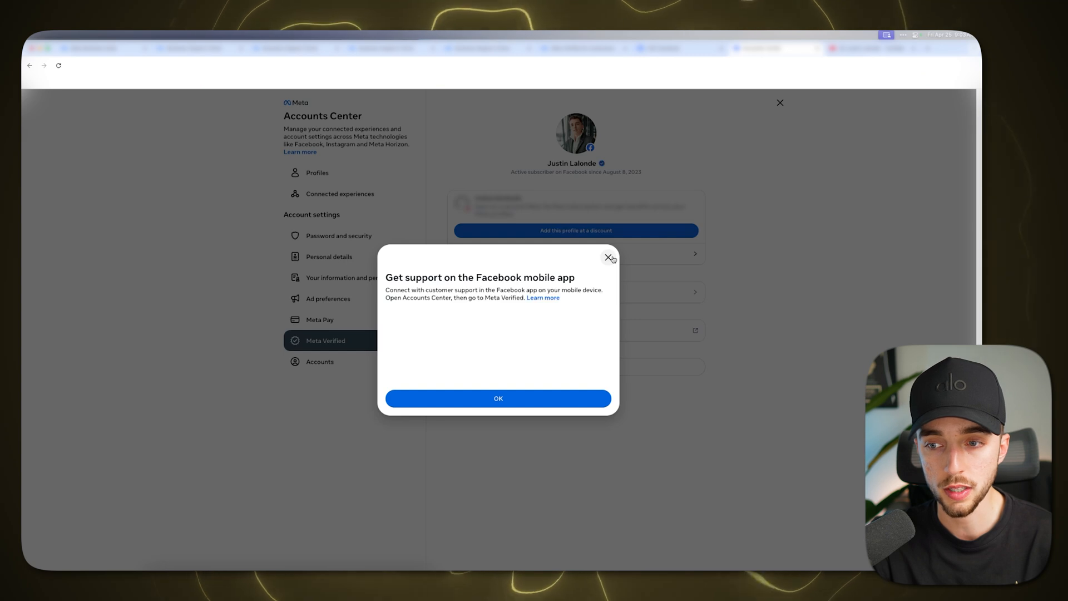
{"action": "mouse_move", "coordinate": [890, 229]}
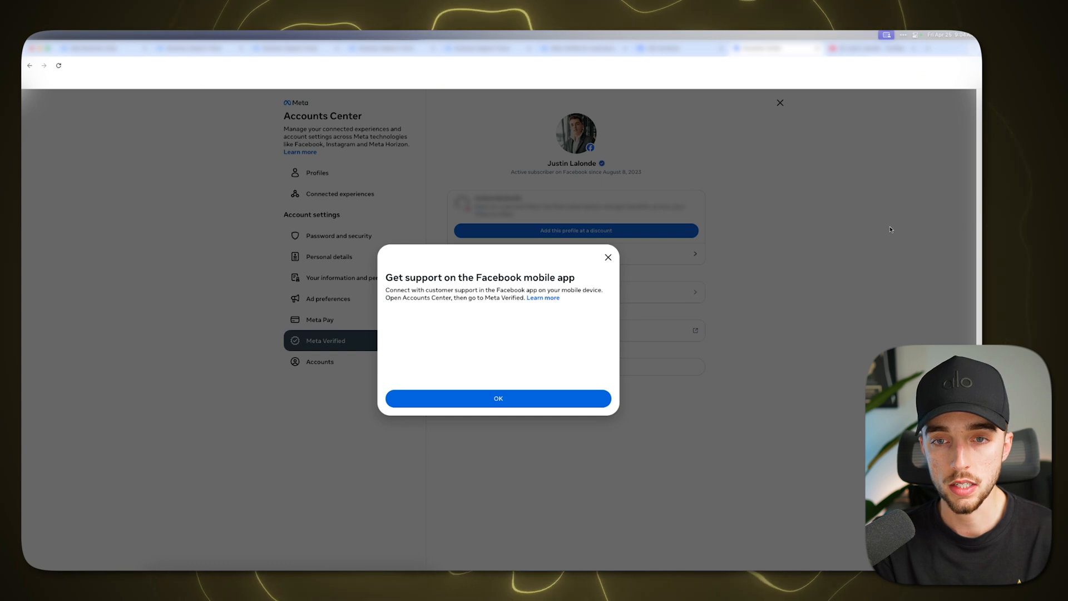
{"action": "mouse_move", "coordinate": [583, 268]}
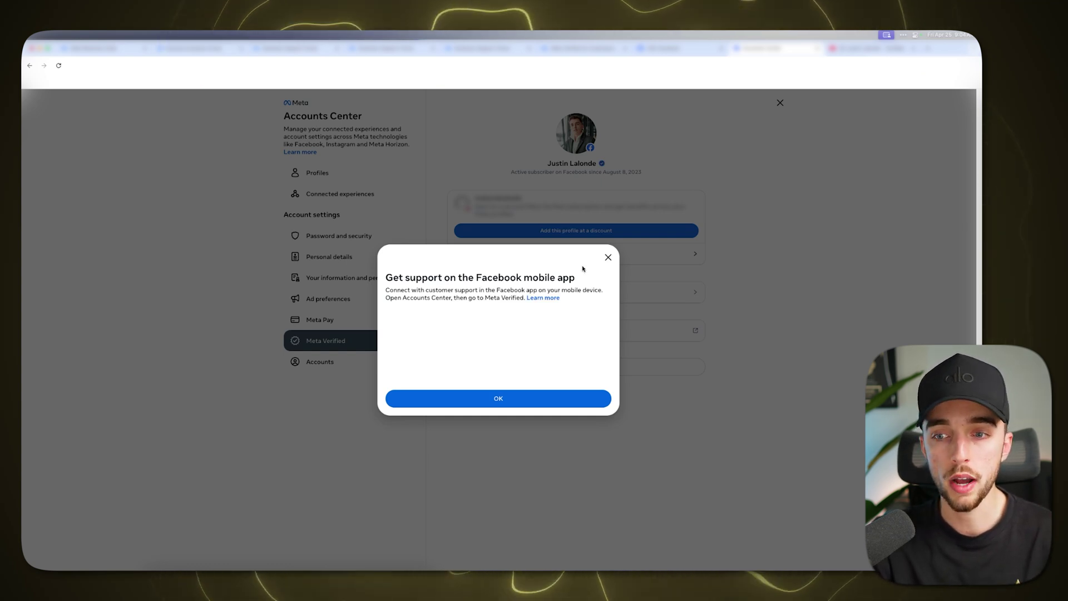